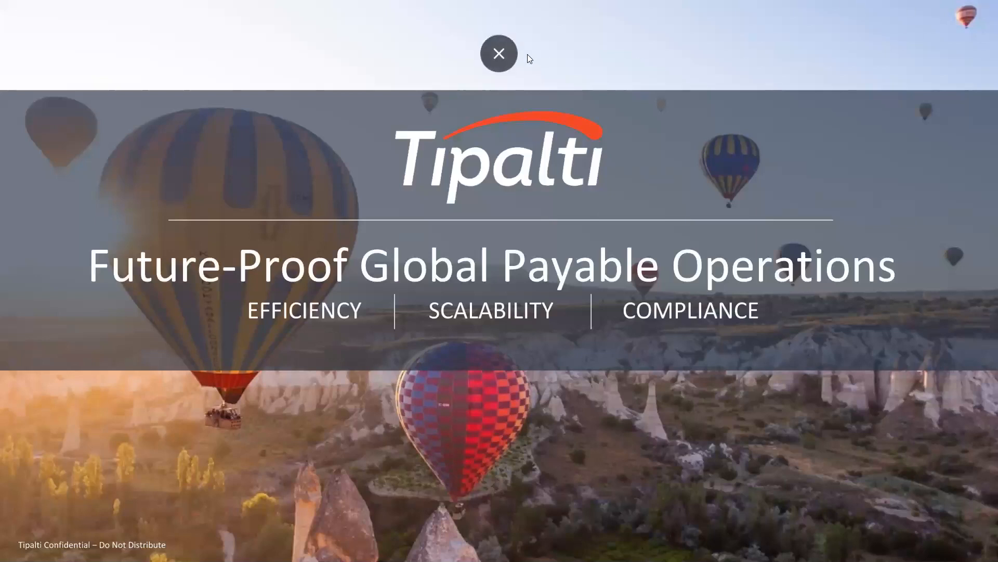
Step: Exit the full-screen Tipalti demo slideshow back to the deck editor
left_click(499, 53)
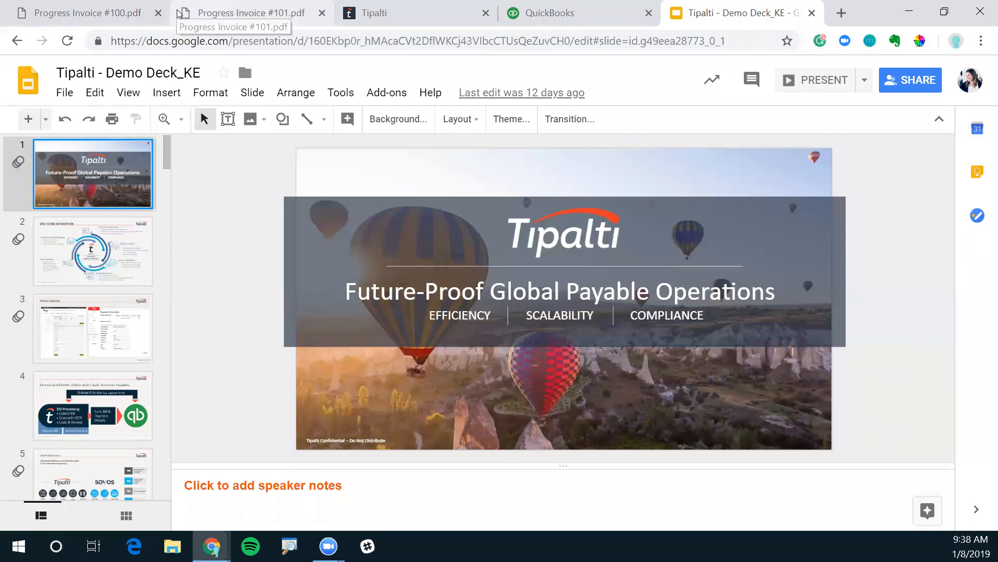
mouse_move(113, 5)
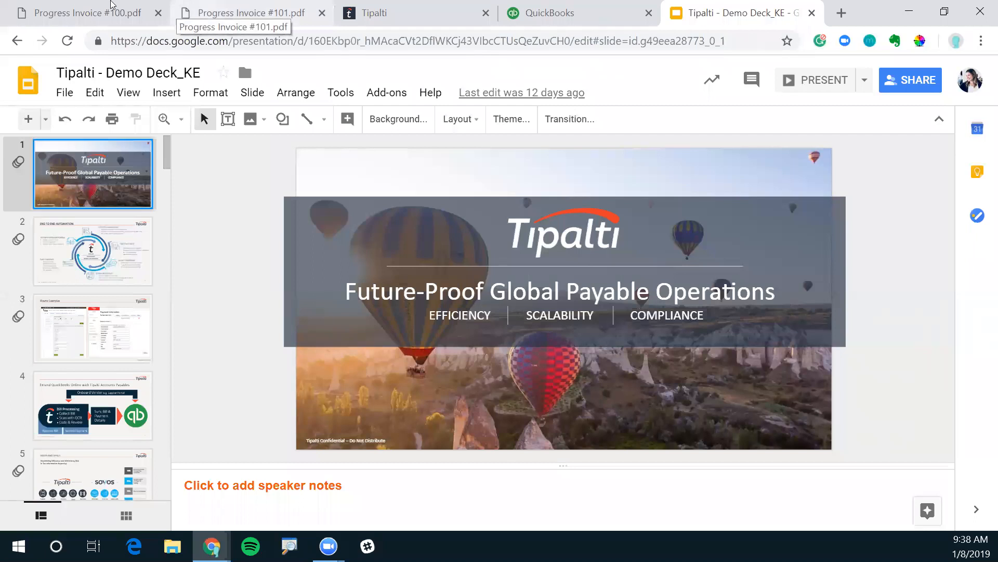
Step: Compare the invoice #100 ($1,000) and #101 ($650) PDFs, ending on #100
left_click(83, 13)
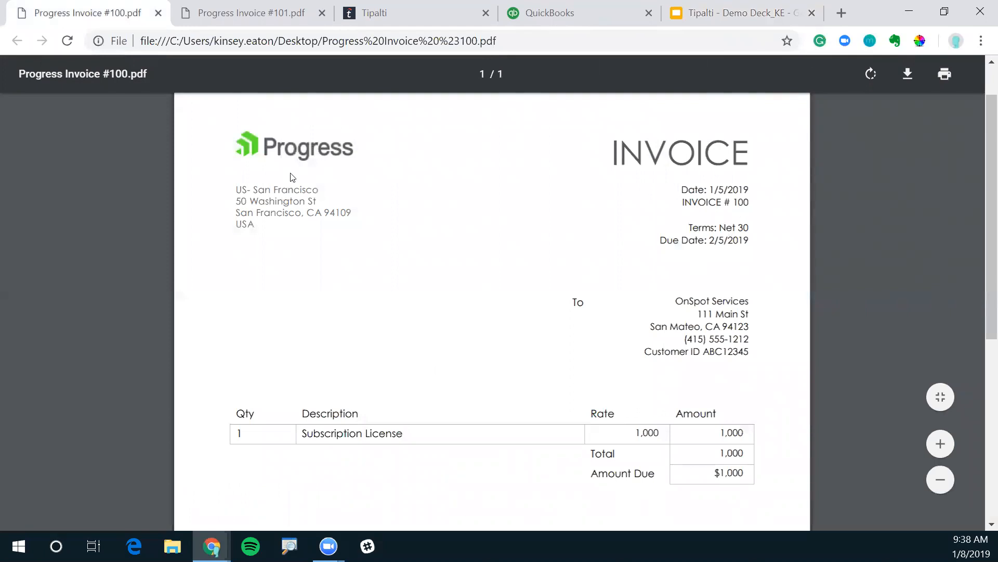
mouse_move(641, 457)
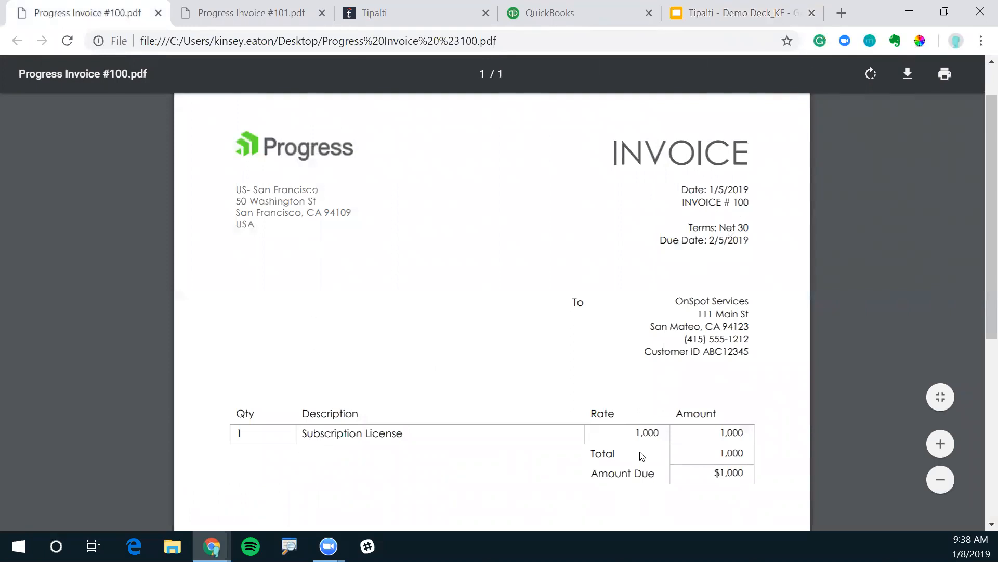
mouse_move(365, 453)
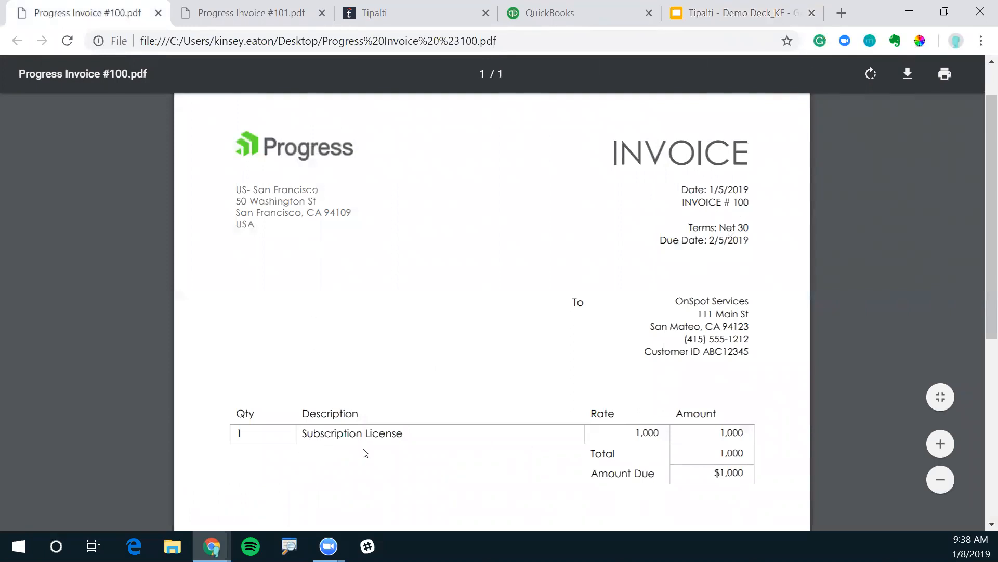
left_click(248, 13)
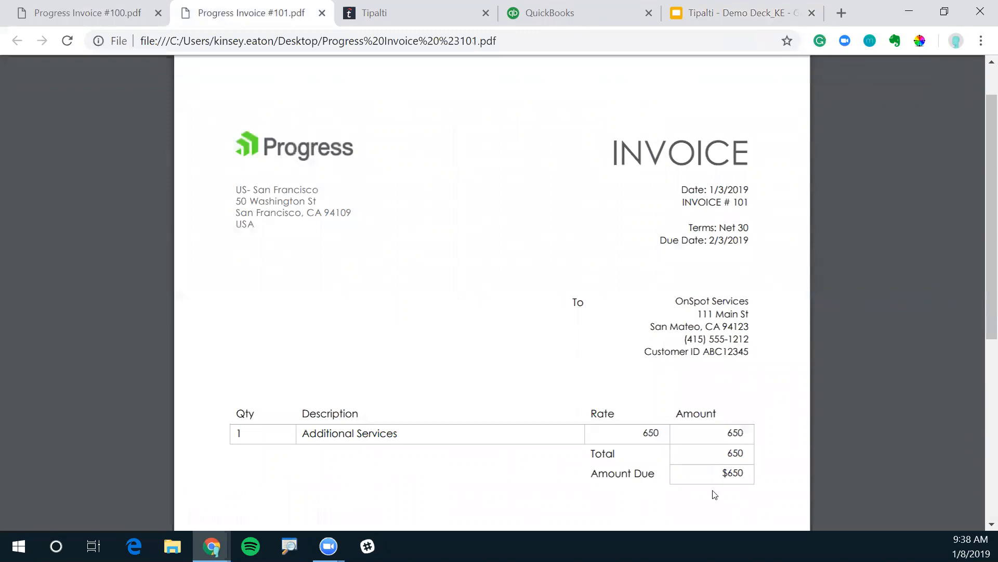
mouse_move(382, 459)
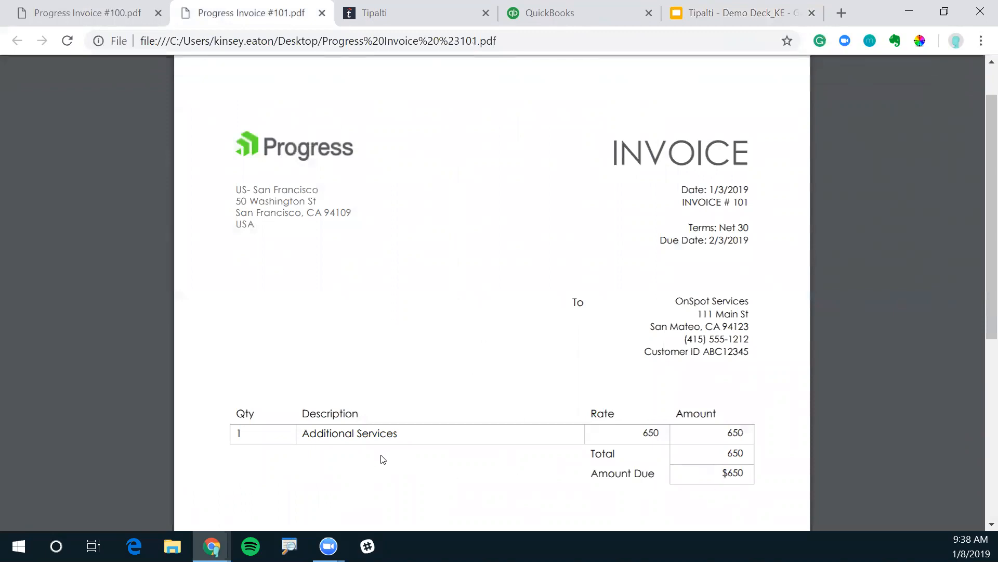
left_click(86, 12)
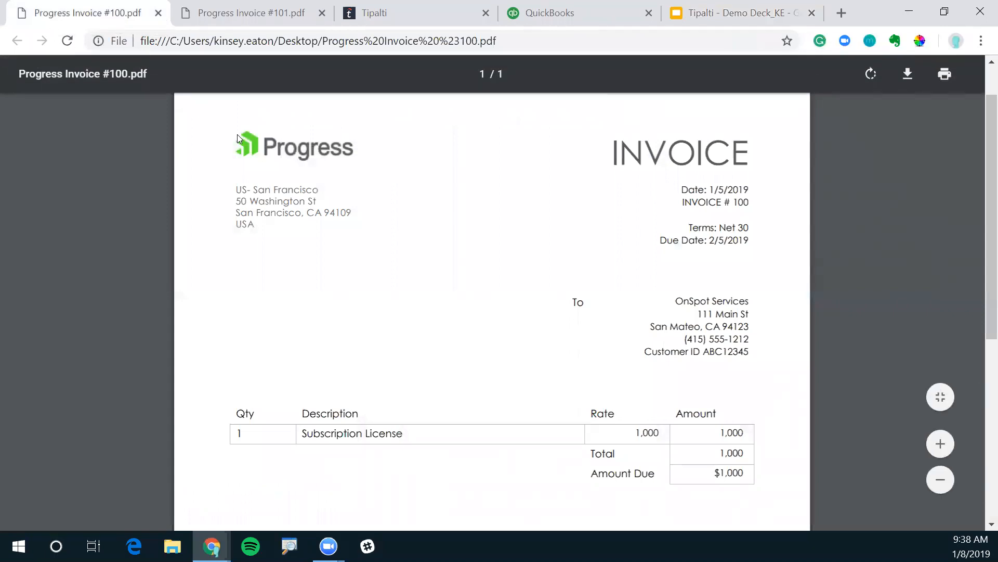
Step: Create a new QuickBooks bill and select vendor Progress Inc. - USD
left_click(570, 12)
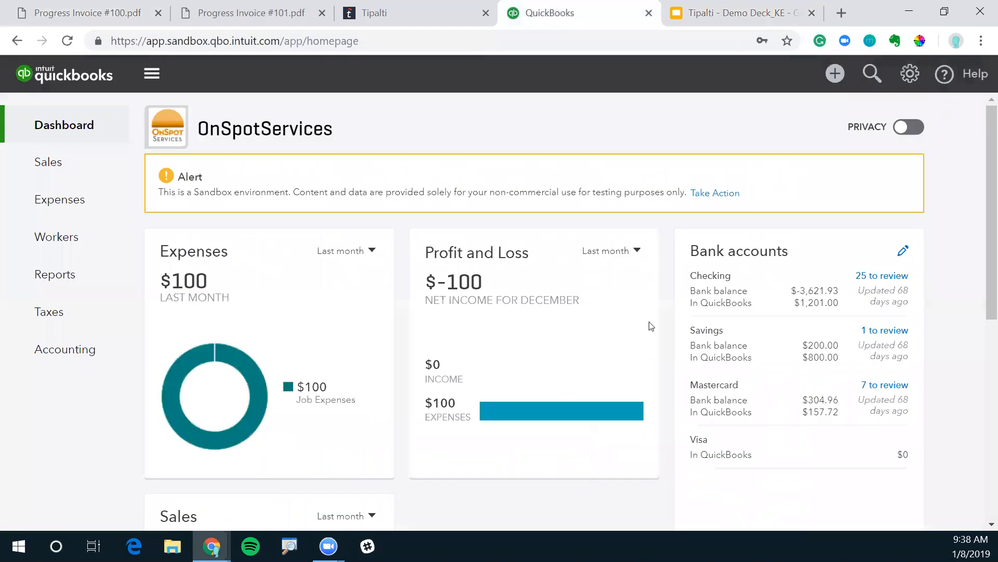
mouse_move(639, 317)
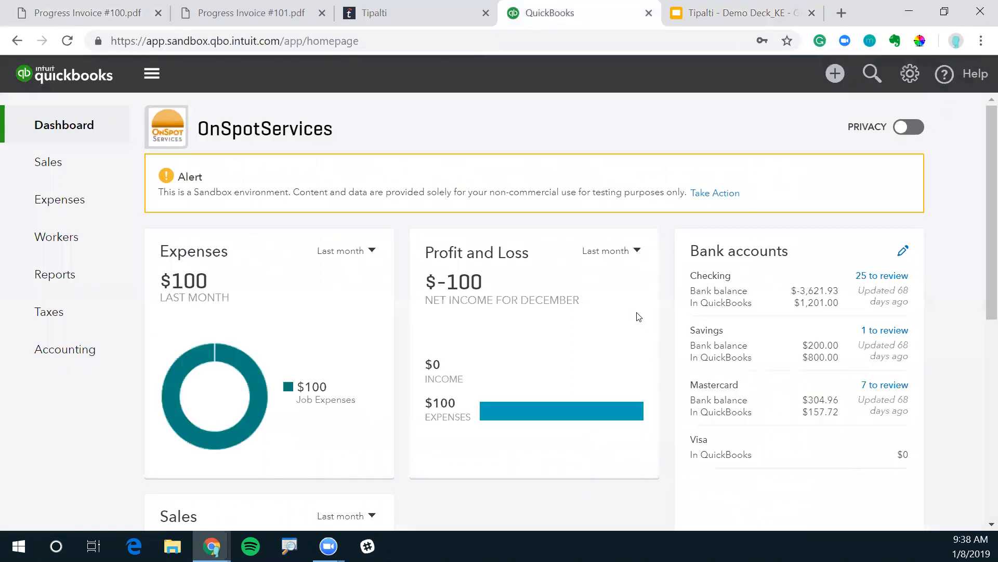
mouse_move(832, 6)
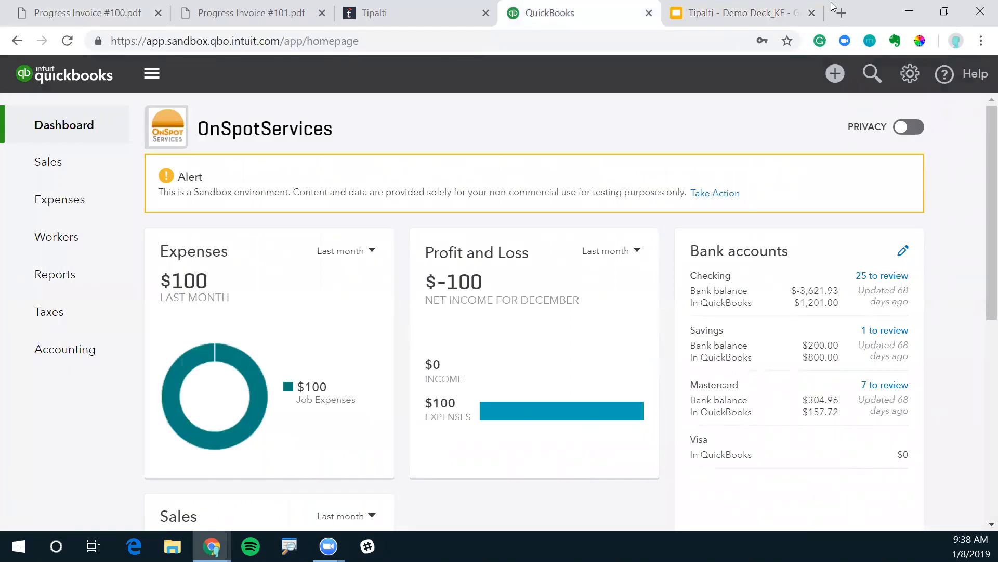
left_click(834, 73)
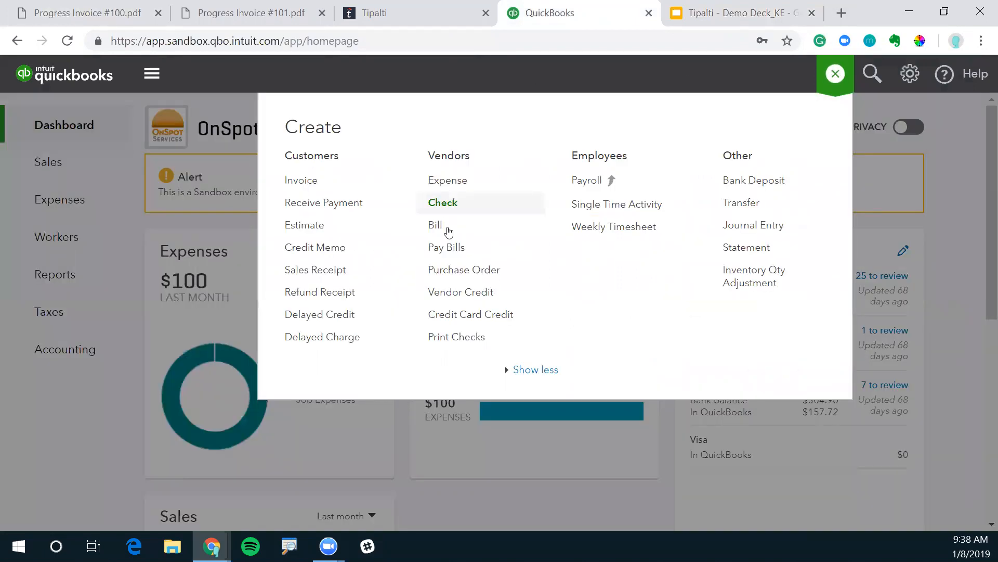
left_click(434, 224)
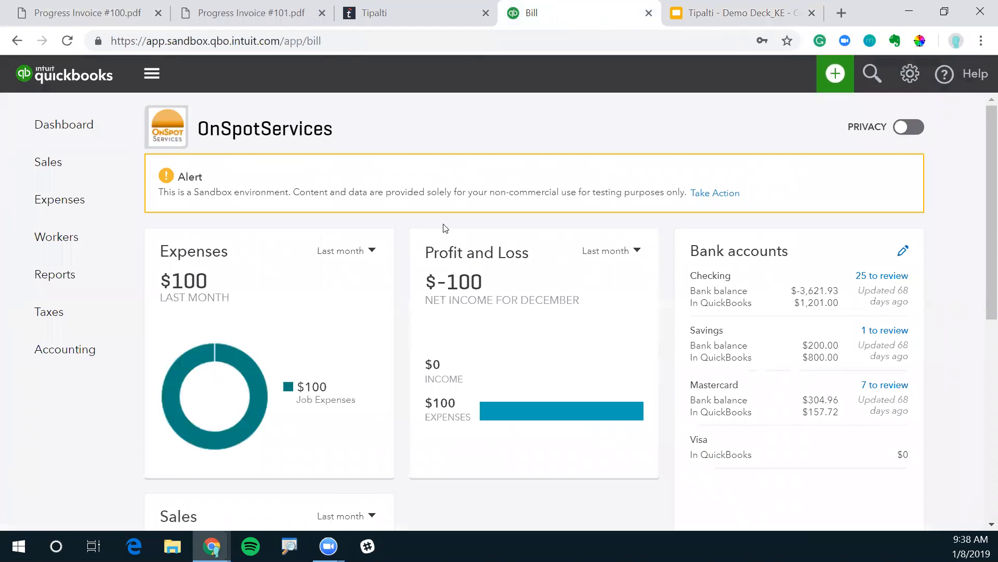
left_click(835, 74)
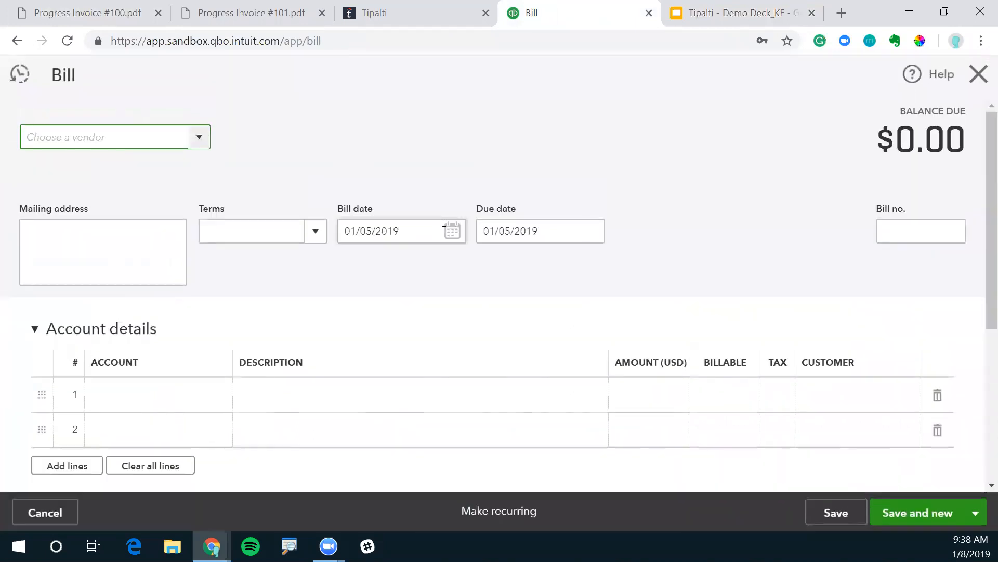
left_click(115, 136)
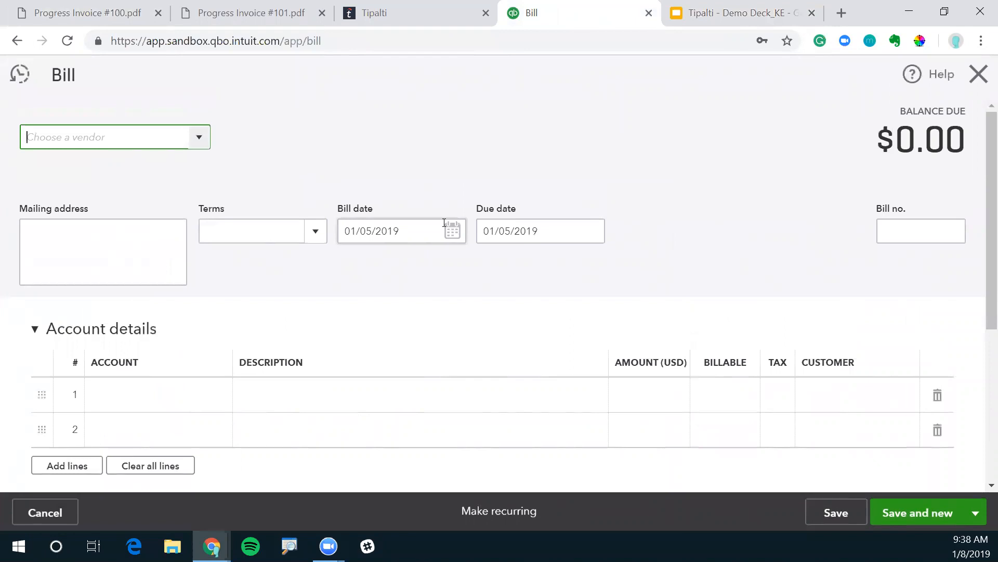
type("proge")
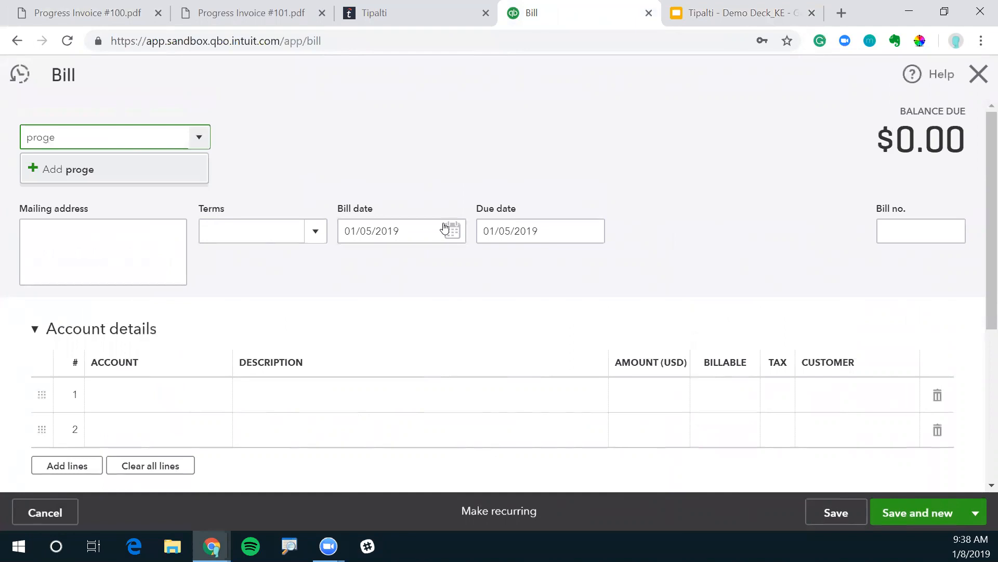
key("Backspace")
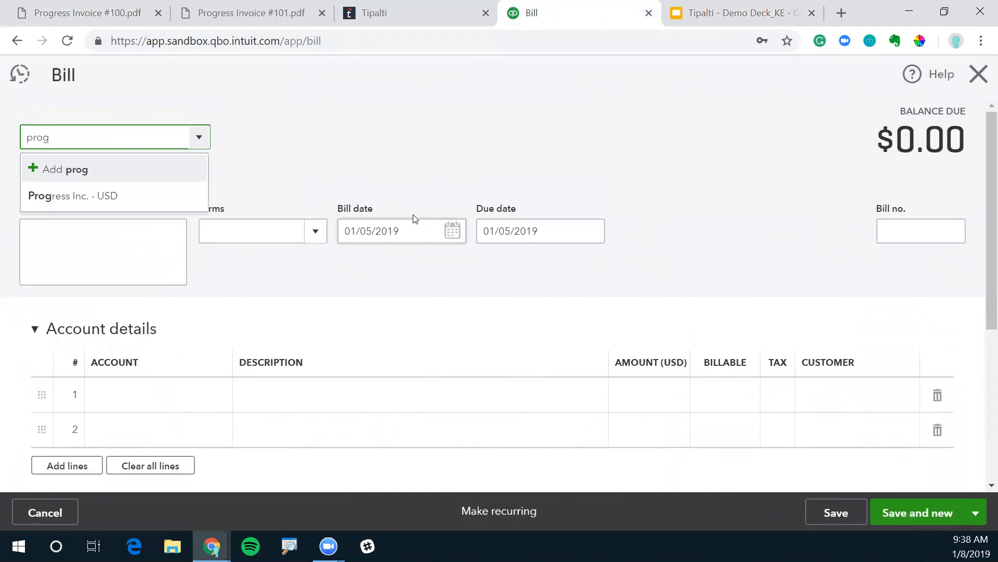
left_click(72, 196)
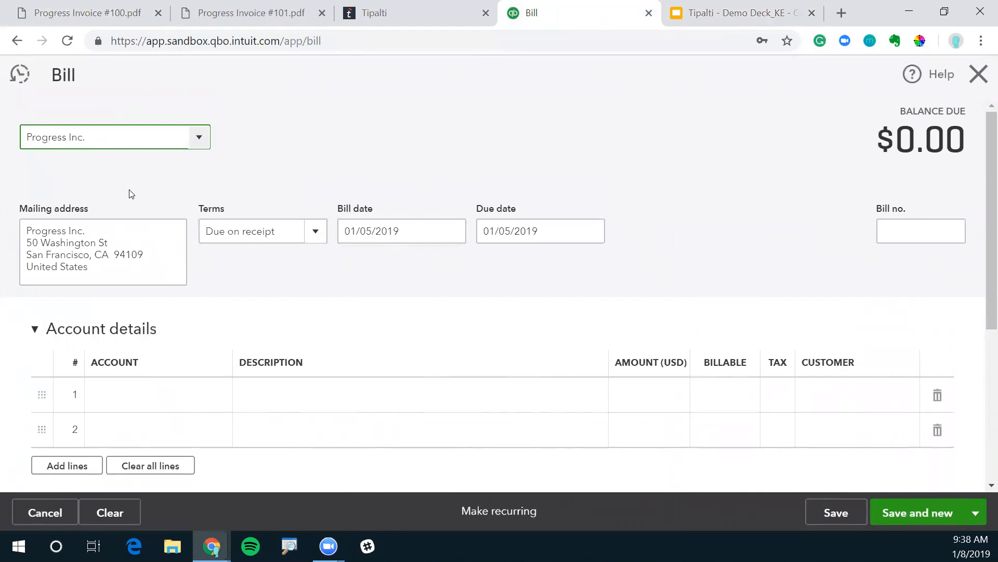
mouse_move(133, 210)
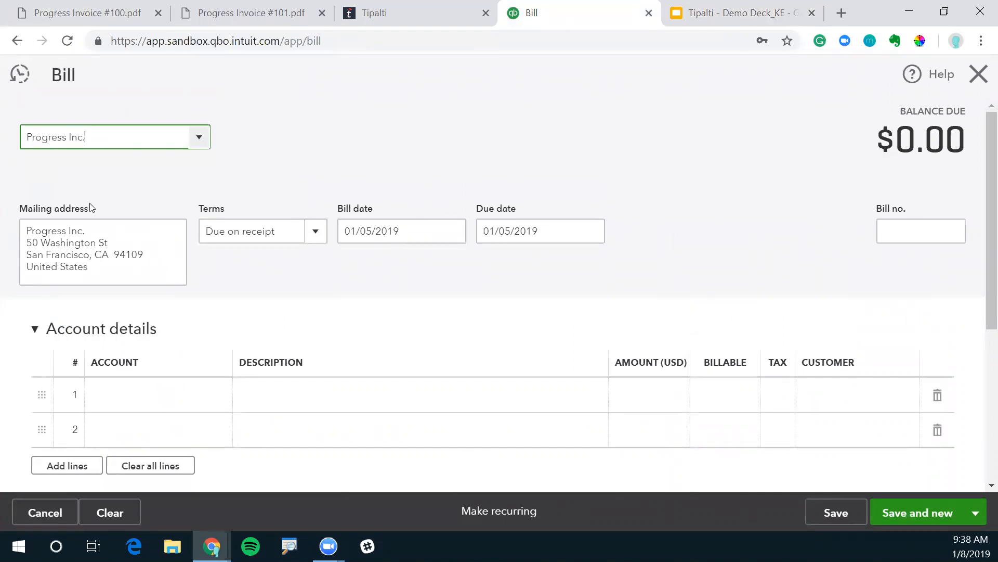
Step: Set the bill's due date to February 5, 2019 and bill number to 100
left_click(86, 12)
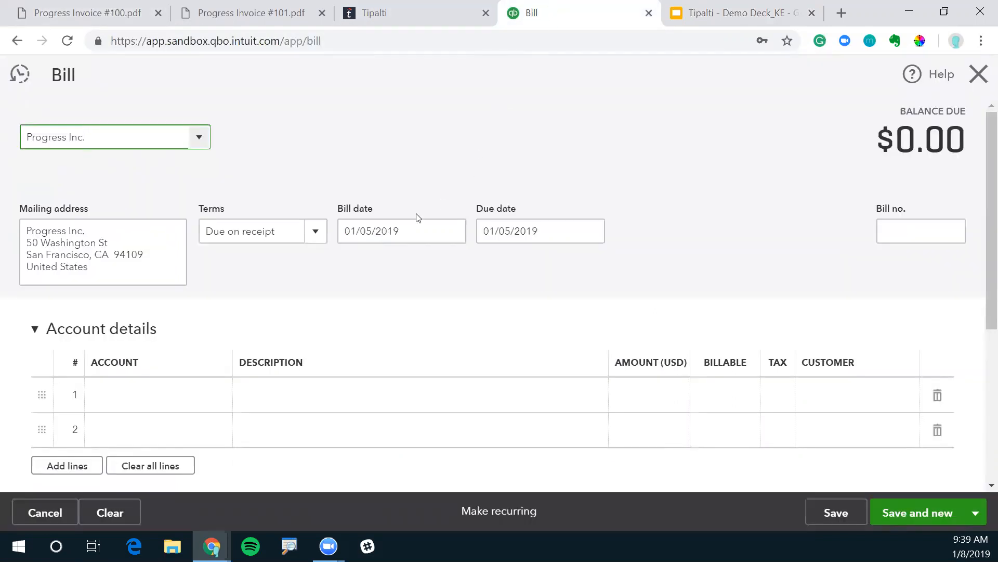
left_click(454, 231)
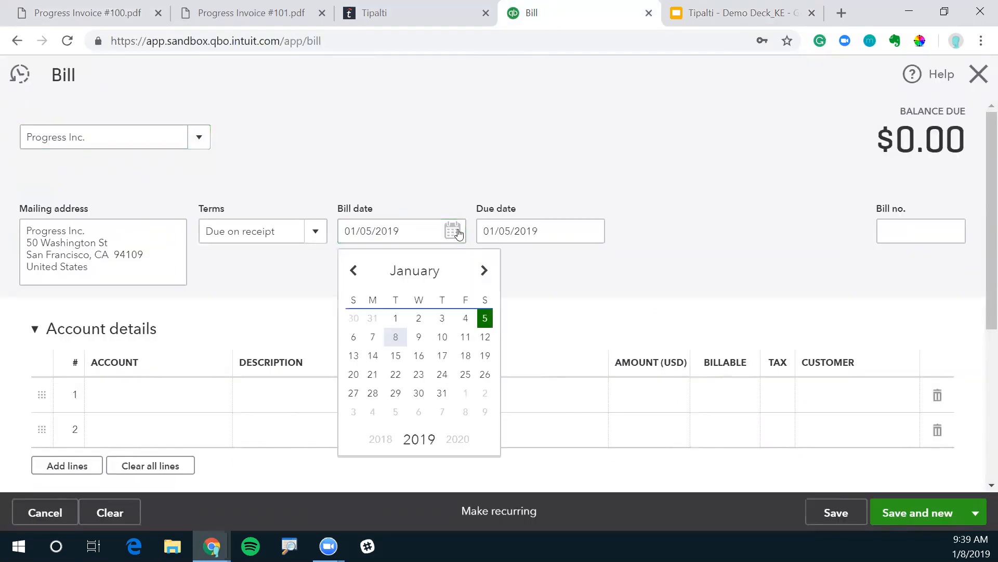
left_click(591, 231)
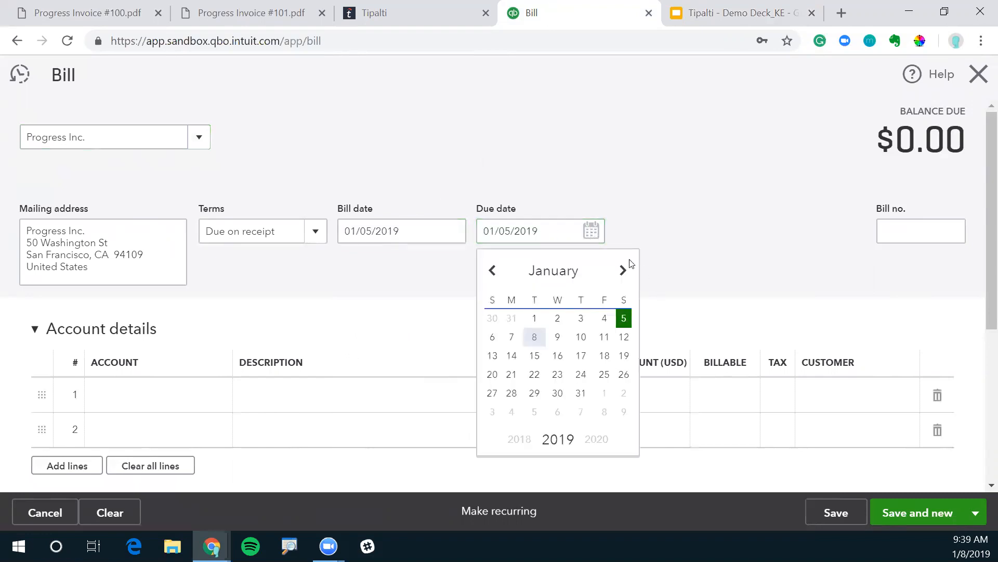
left_click(623, 270)
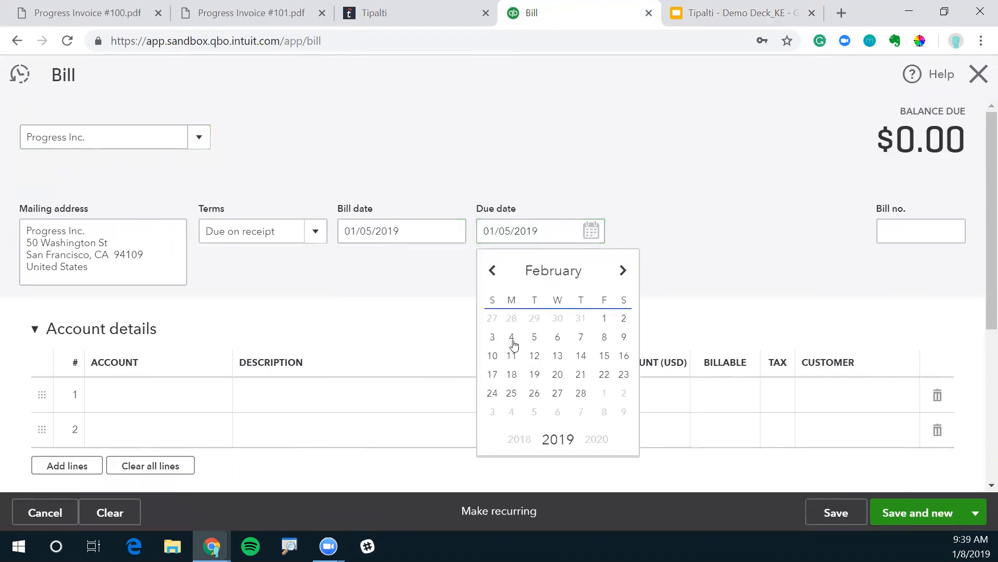
left_click(533, 337)
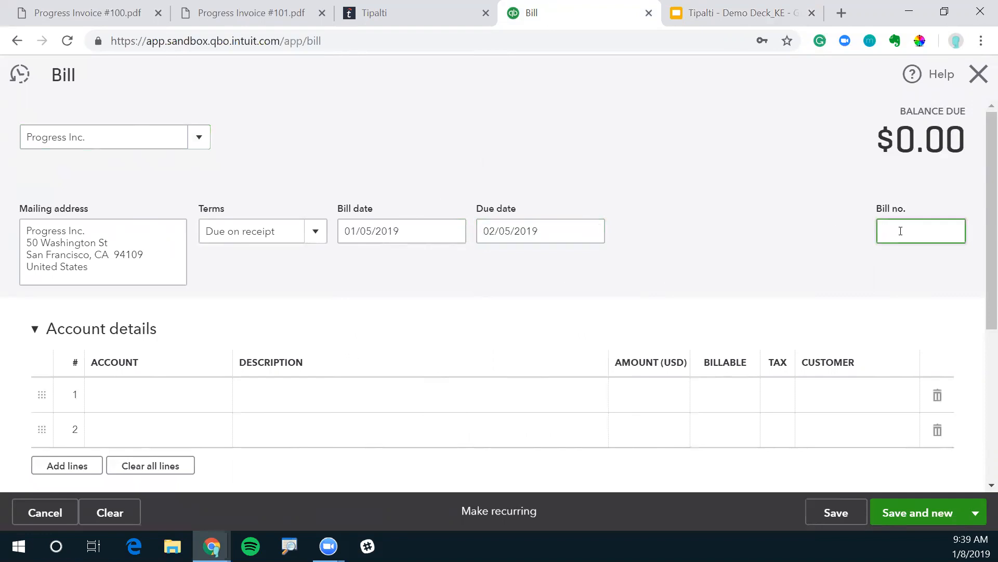
type("100")
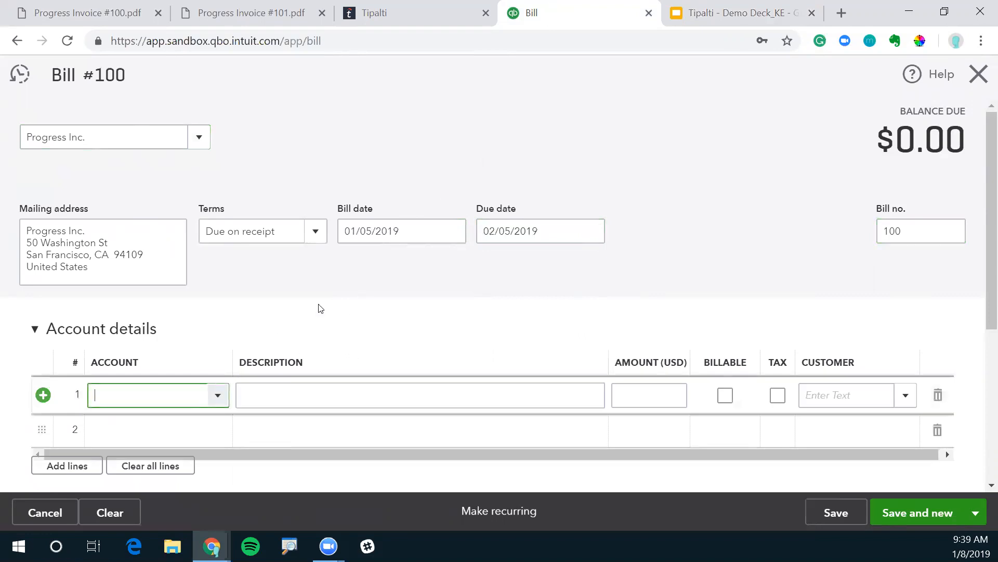
Step: Enter line 1 from invoice #100: Professional Services, 'Subscription License', 1000.00
left_click(83, 13)
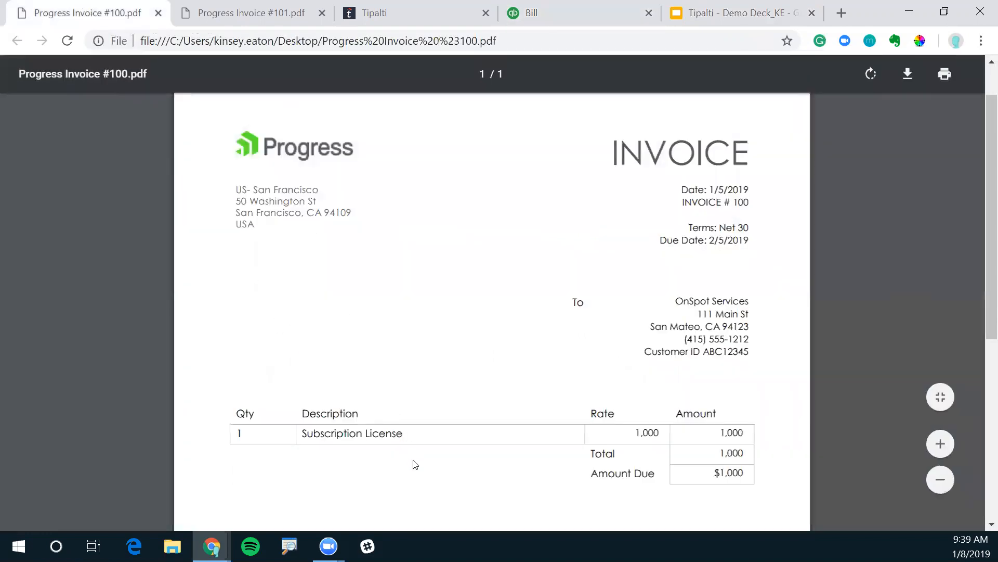
mouse_move(576, 8)
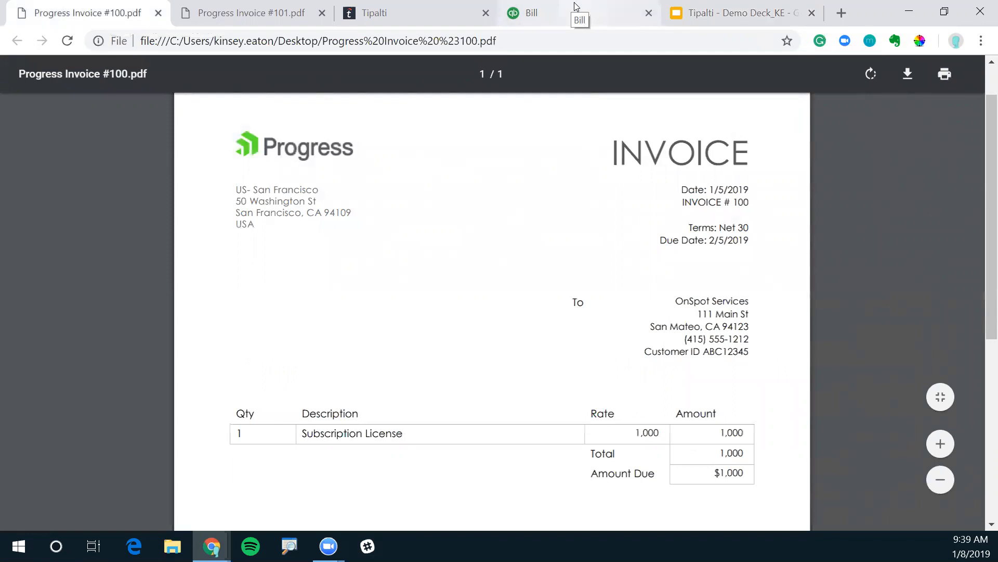
left_click(529, 12)
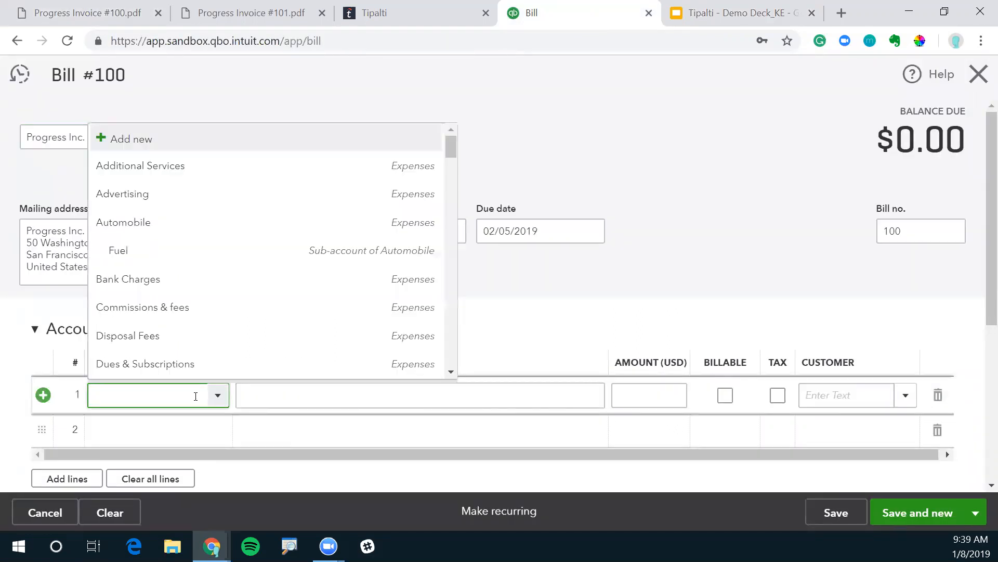
type("pro")
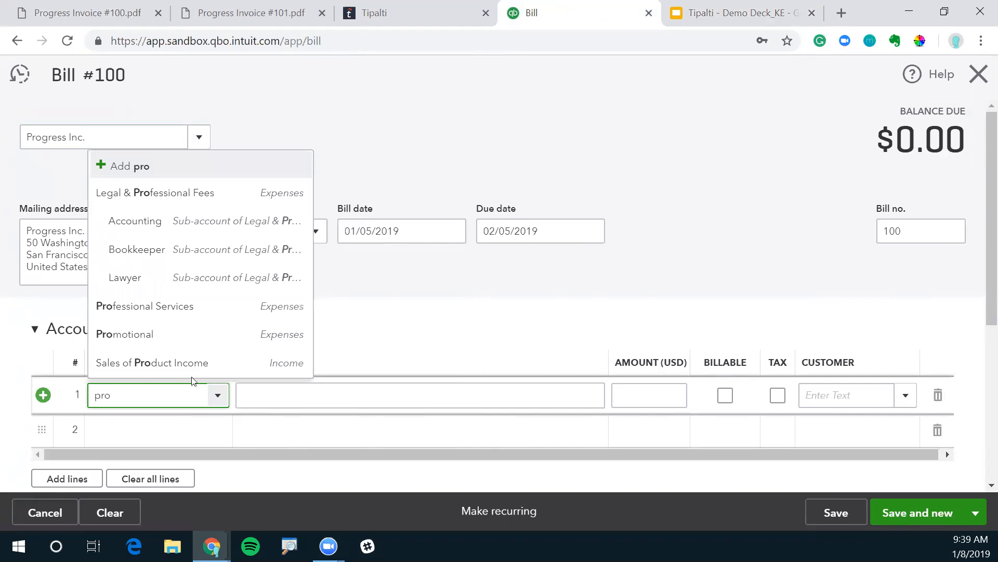
left_click(144, 306)
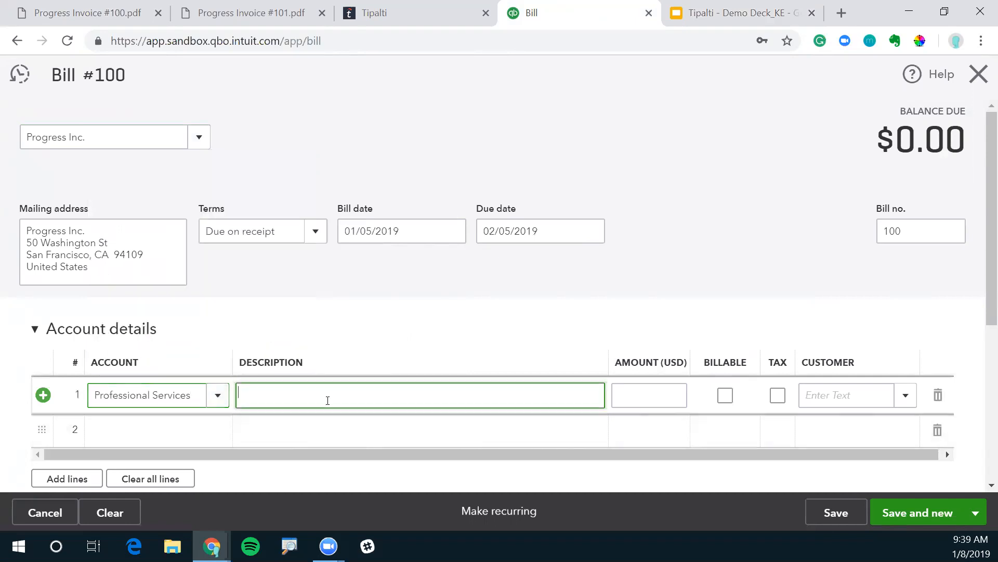
left_click(82, 12)
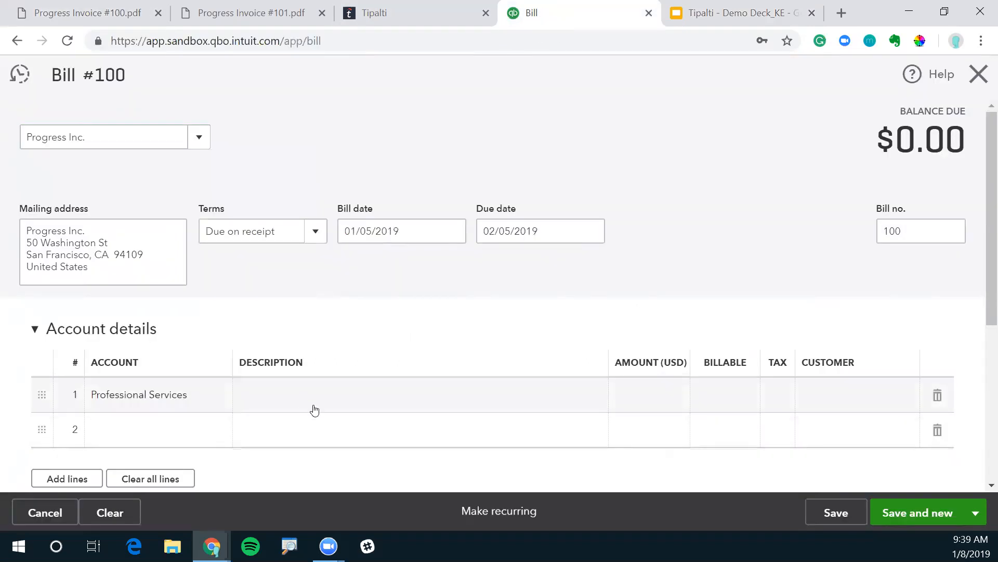
type("S")
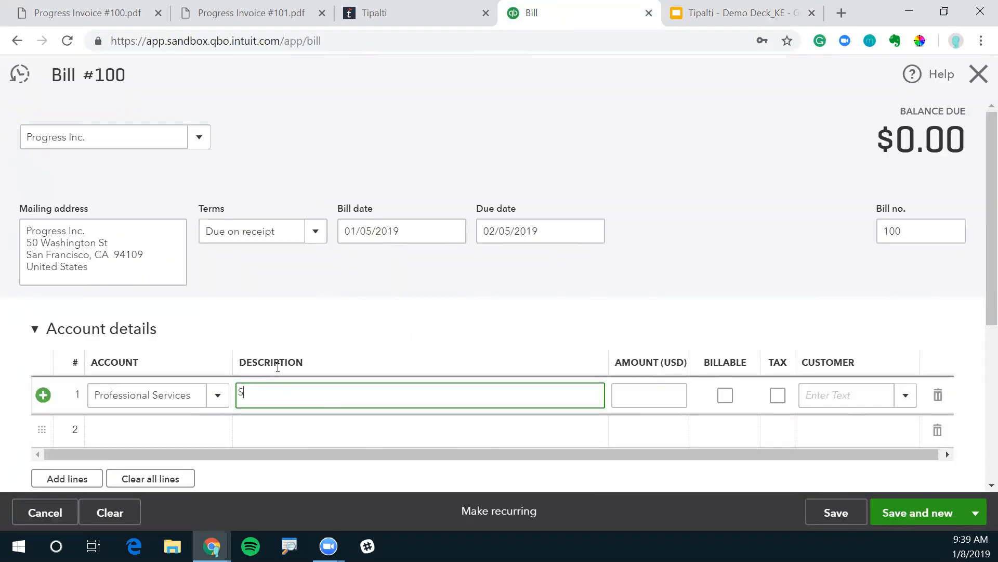
type("ubscription Lic")
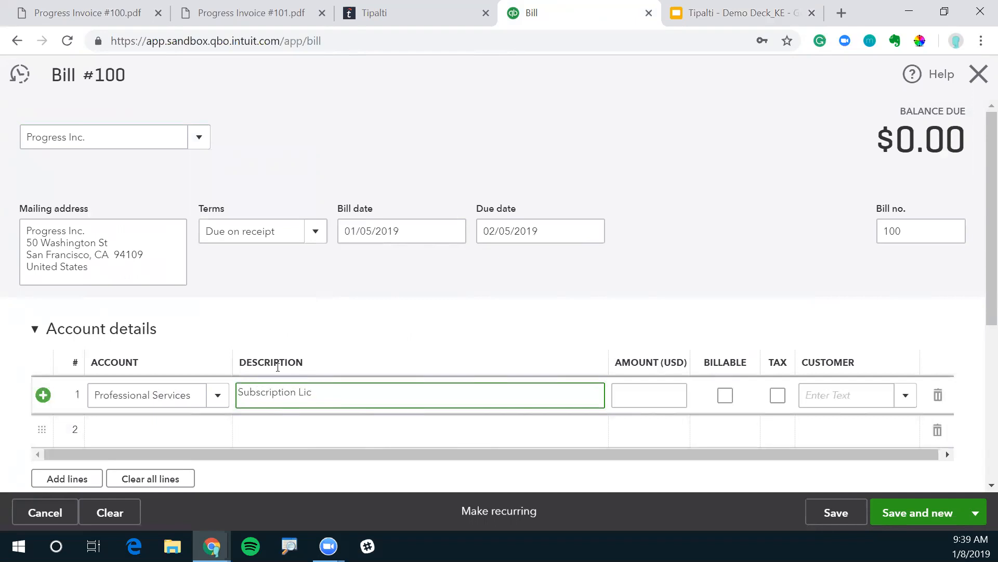
type("ense")
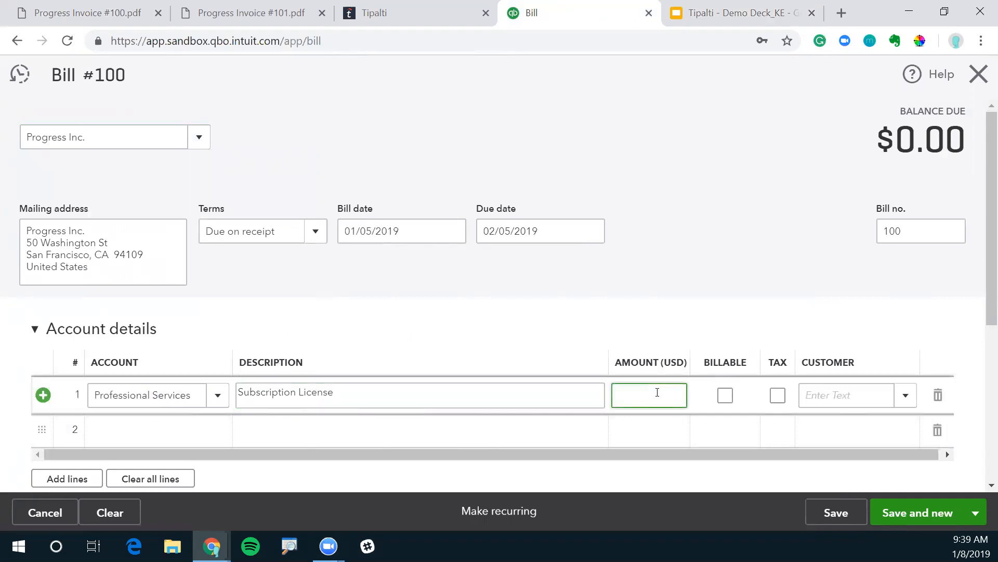
type("1000.00")
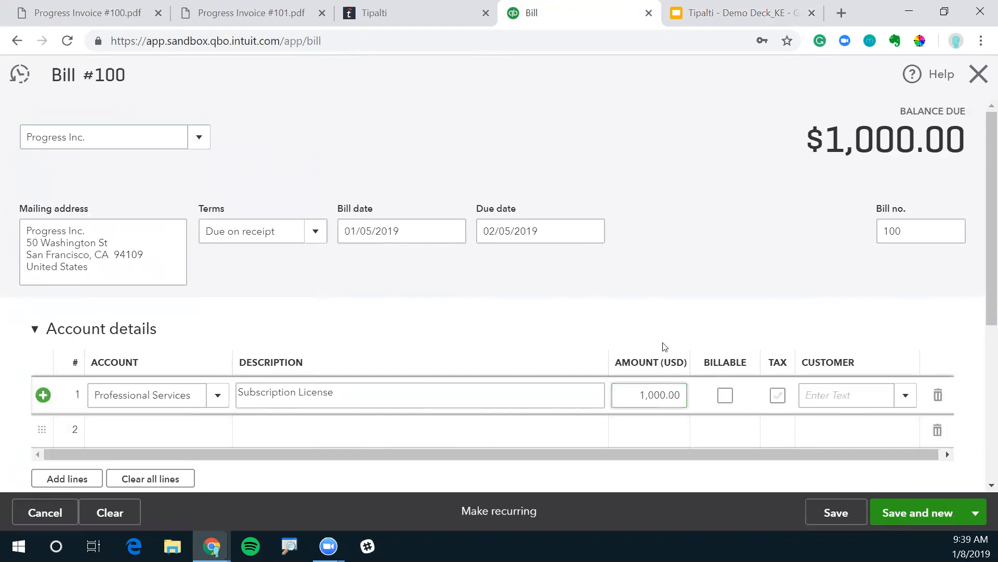
Step: Commit the line and save Bill #100, then bring up the invoice #101 PDF
left_click(920, 230)
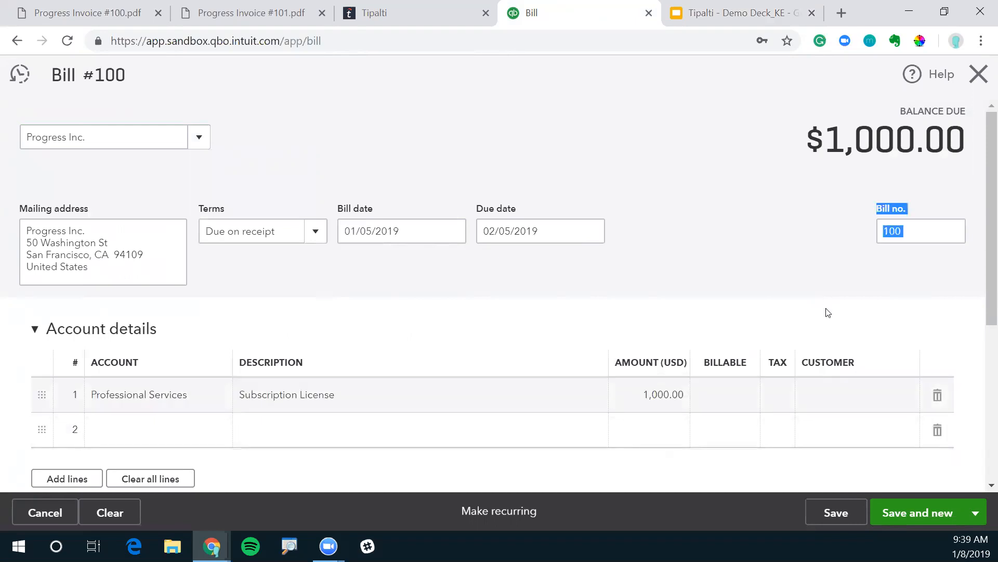
scroll("down", 3)
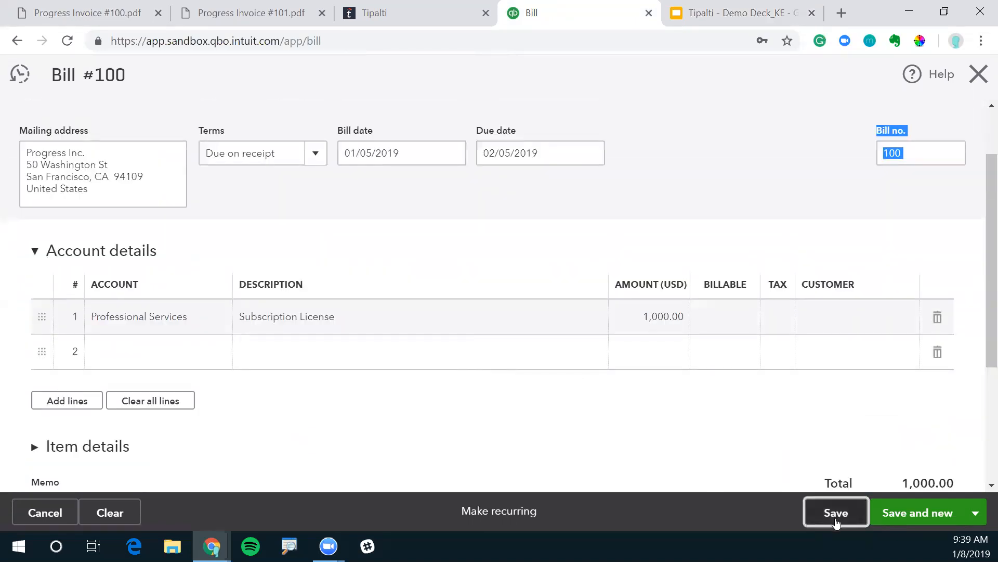
left_click(837, 511)
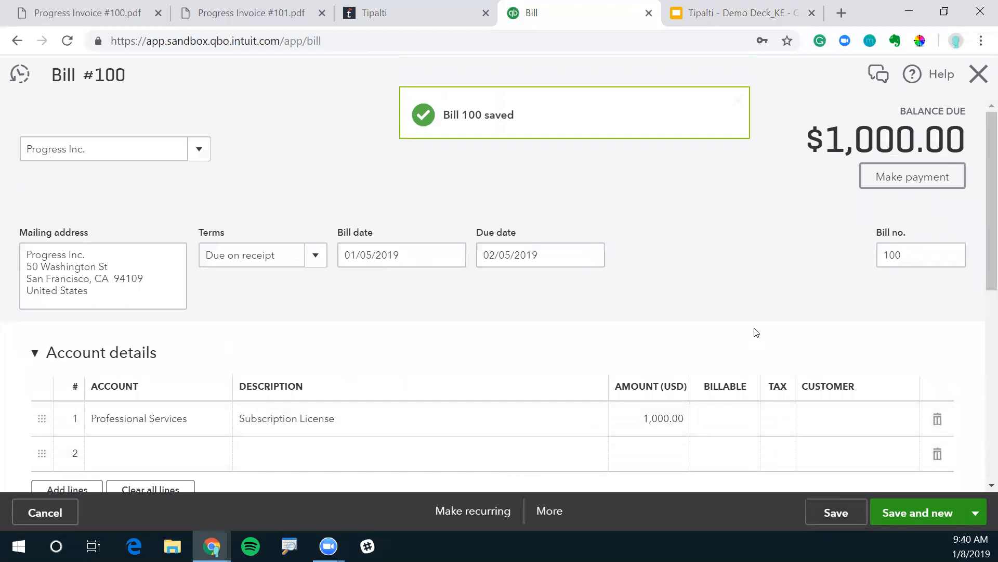
mouse_move(442, 322)
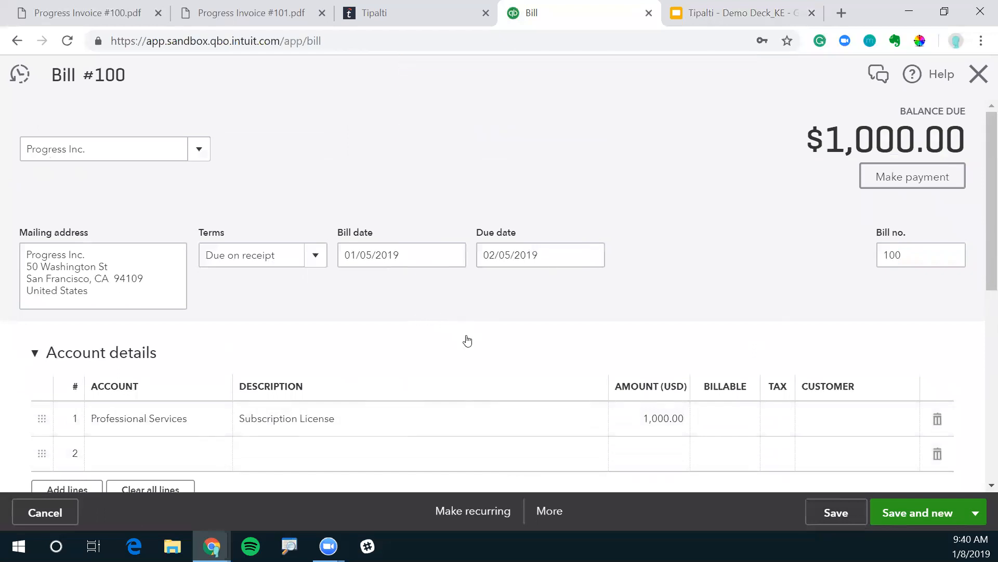
mouse_move(478, 325)
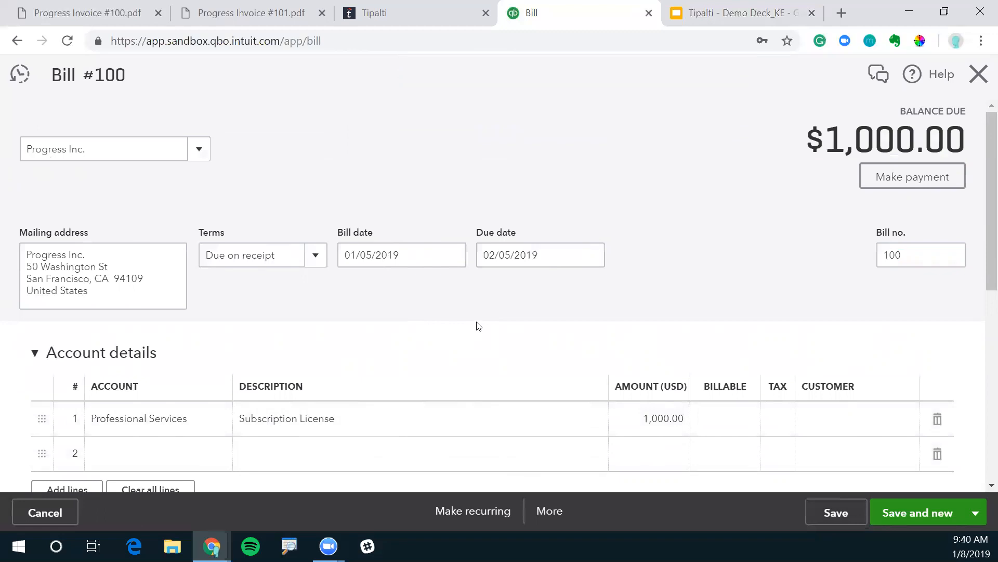
mouse_move(429, 222)
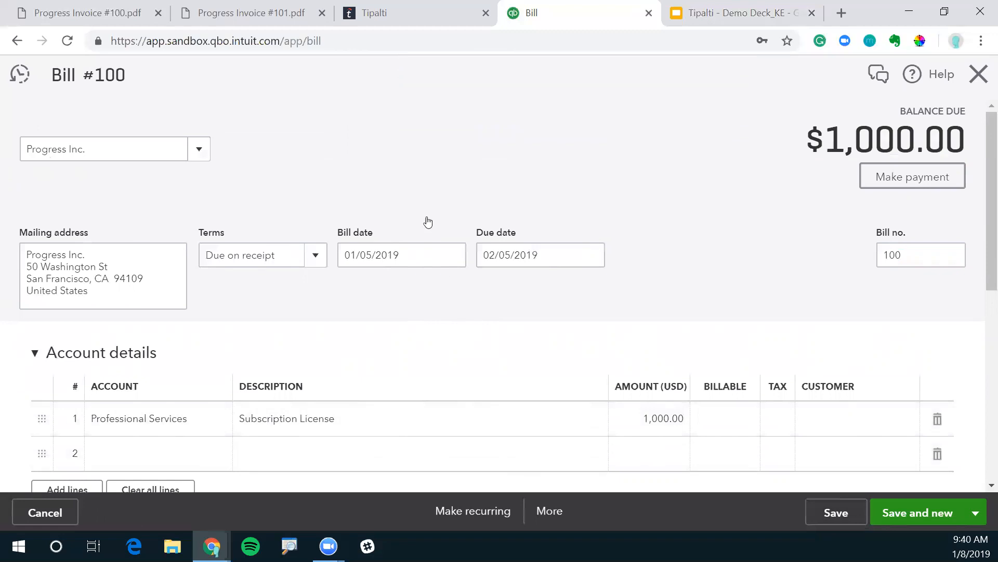
left_click(249, 13)
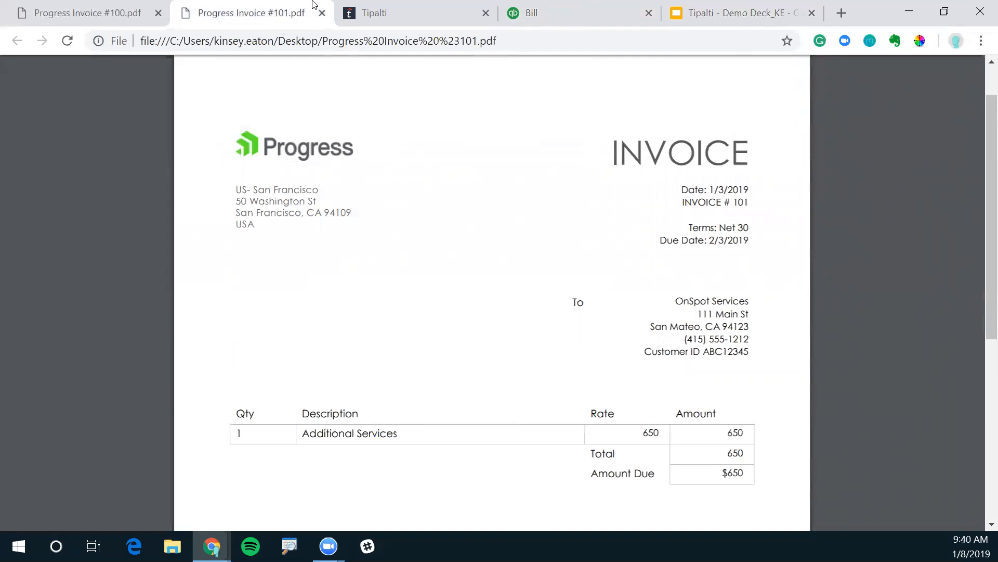
Step: Switch to Tipalti's review screen for invoice 101 from Progress Inc
left_click(373, 13)
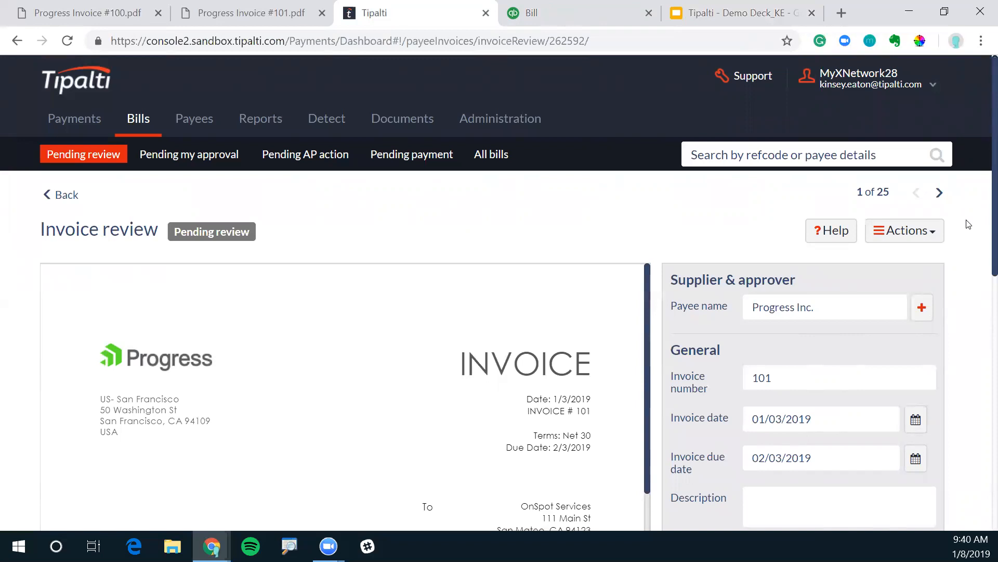
Step: Review invoice 101's fields and 650 Additional Services line, then save it as a bill
scroll("down", 3)
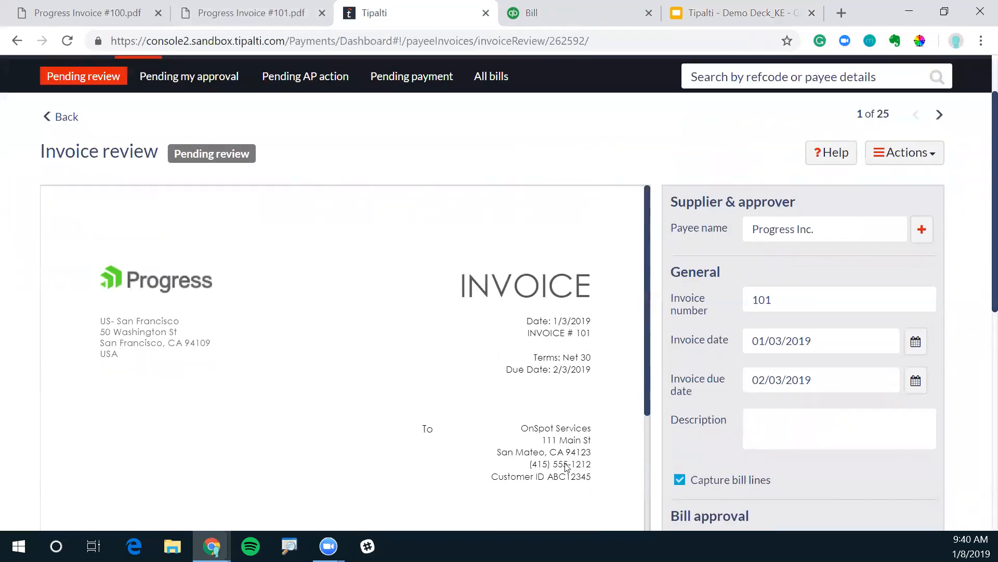
scroll("down", 3)
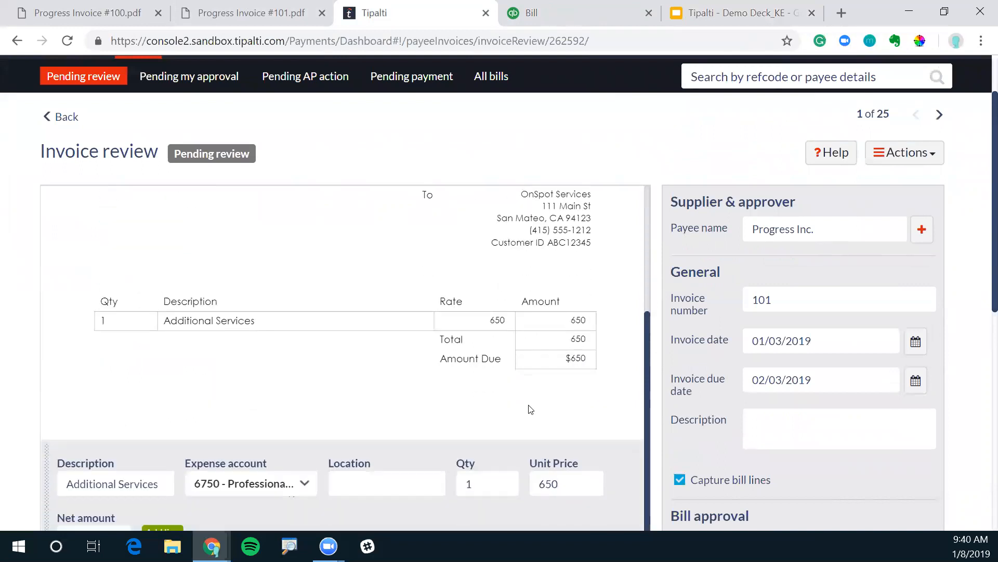
mouse_move(219, 360)
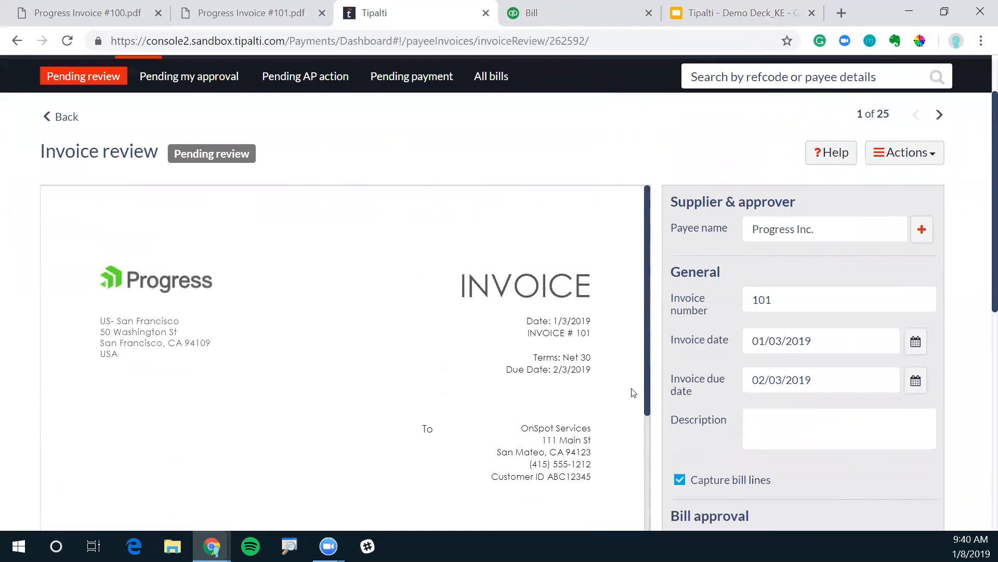
mouse_move(803, 361)
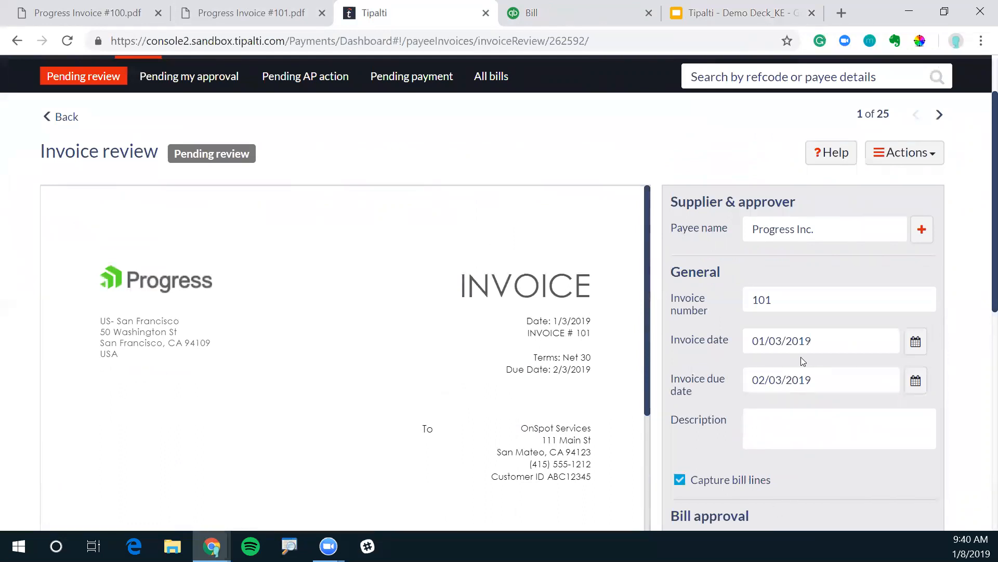
mouse_move(777, 272)
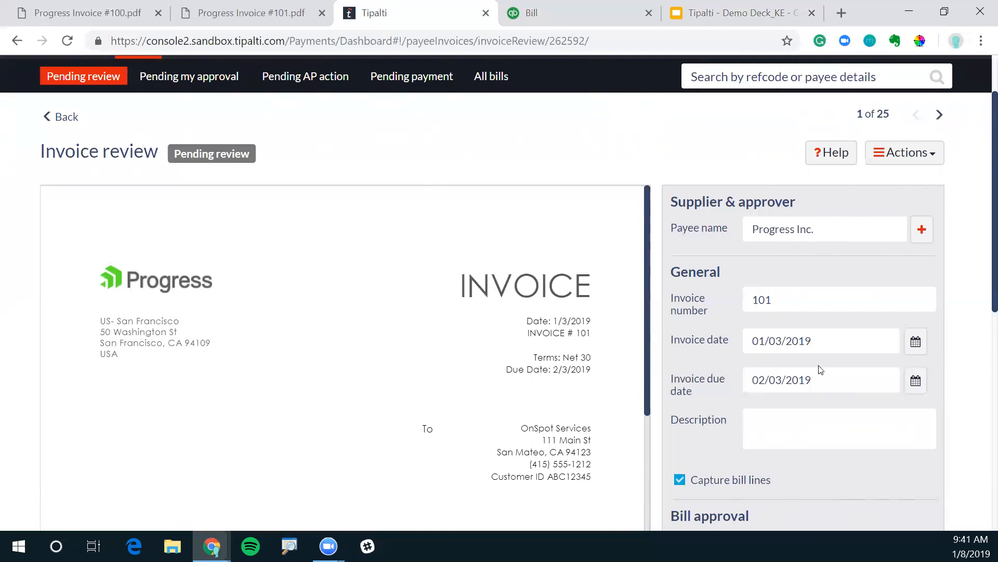
scroll("down", 3)
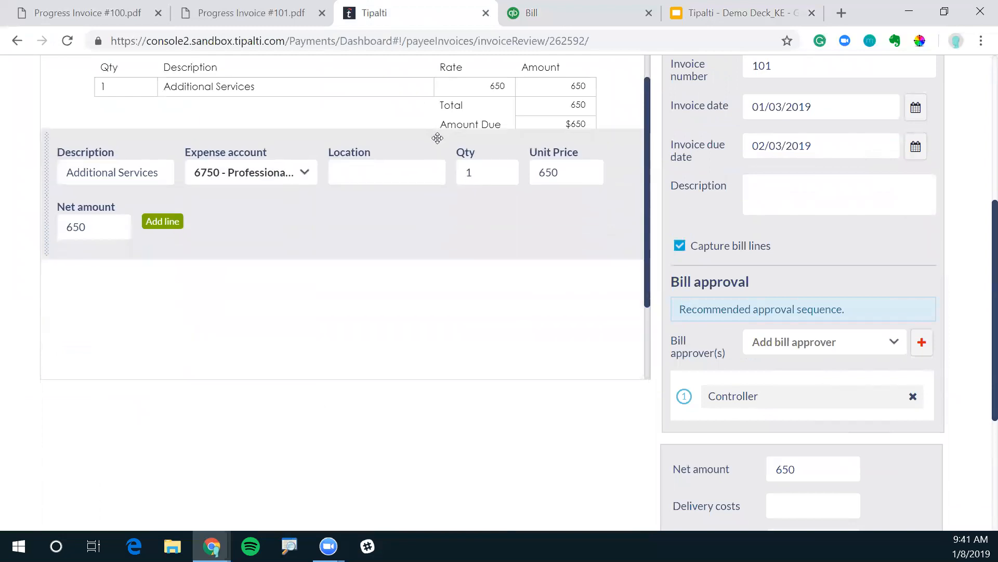
scroll("down", 3)
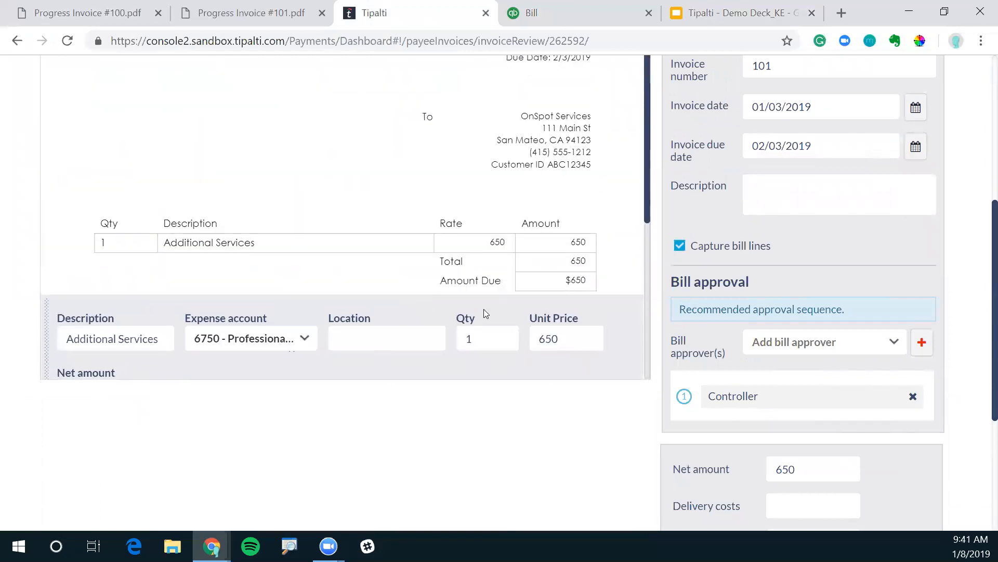
mouse_move(516, 326)
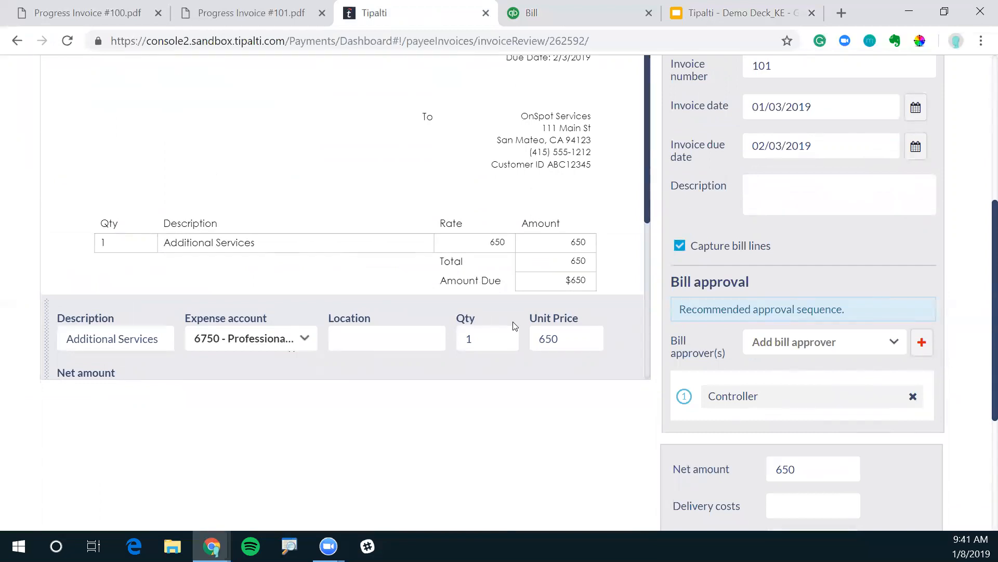
scroll("down", 3)
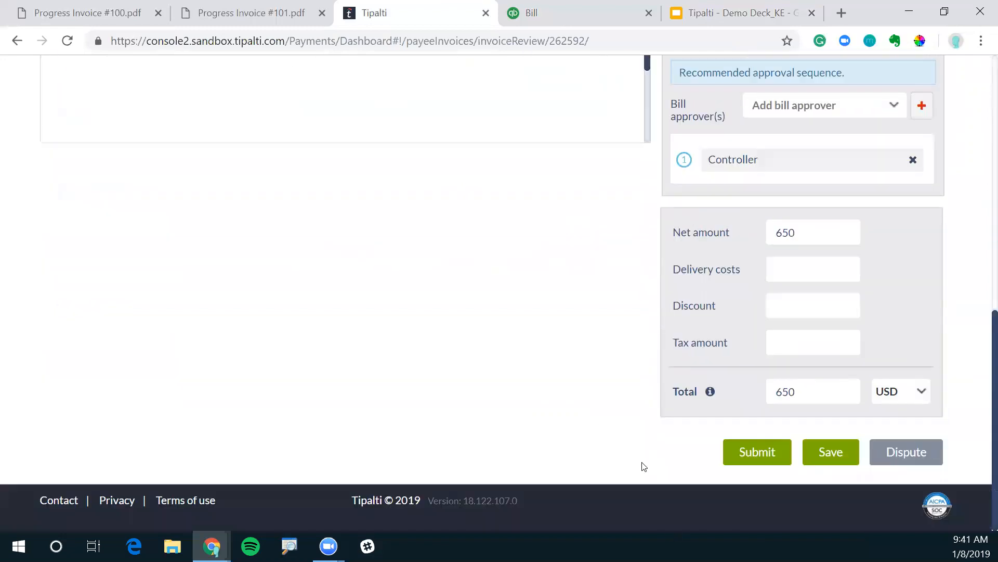
left_click(830, 452)
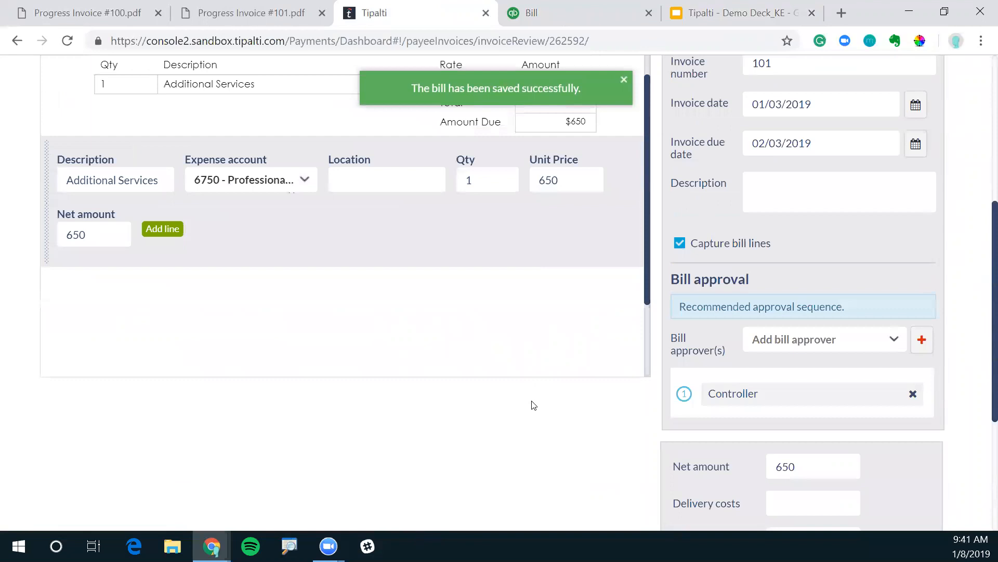
mouse_move(554, 16)
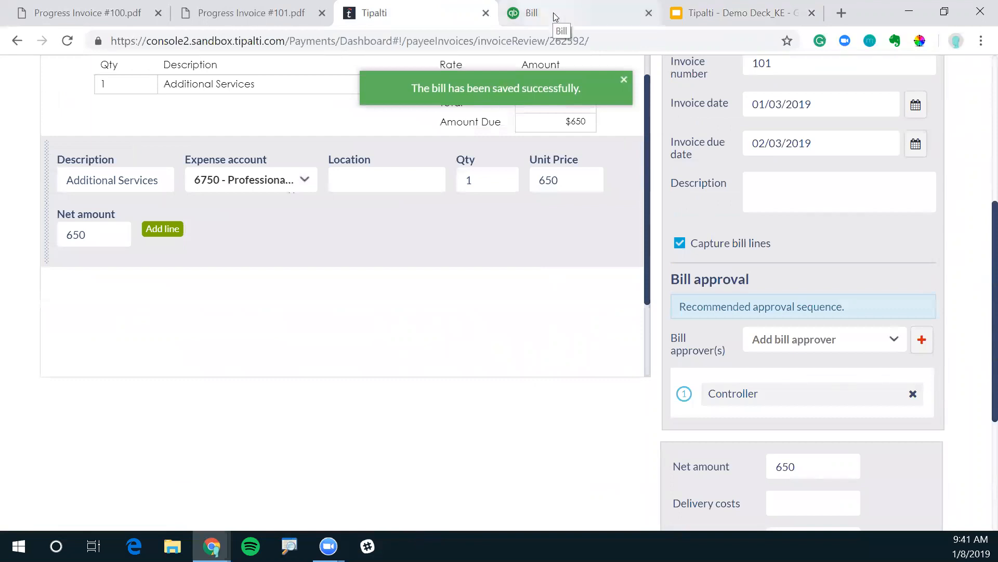
Step: Look up vendor Progress Inc. and open its $650 Bill 101
left_click(580, 13)
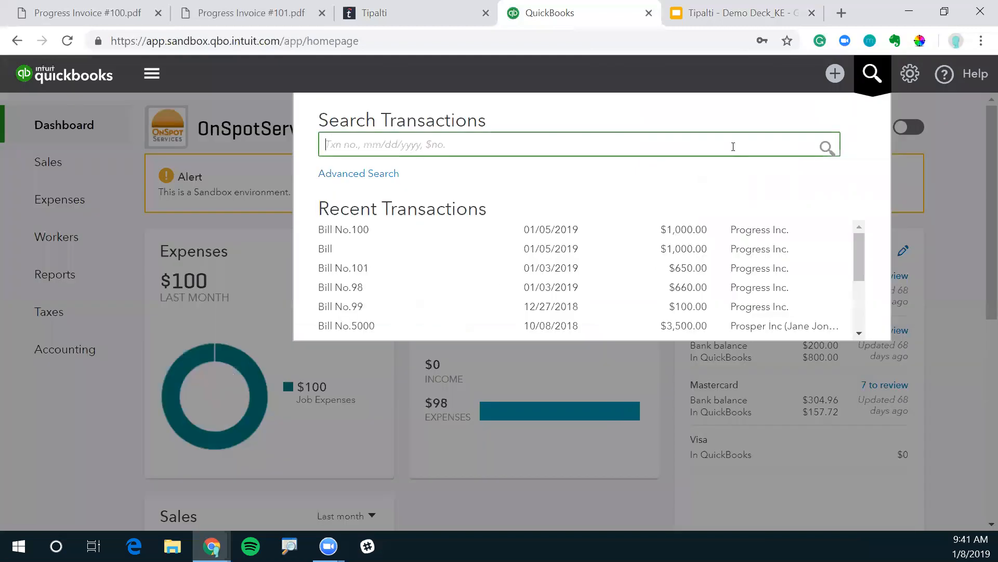
mouse_move(398, 145)
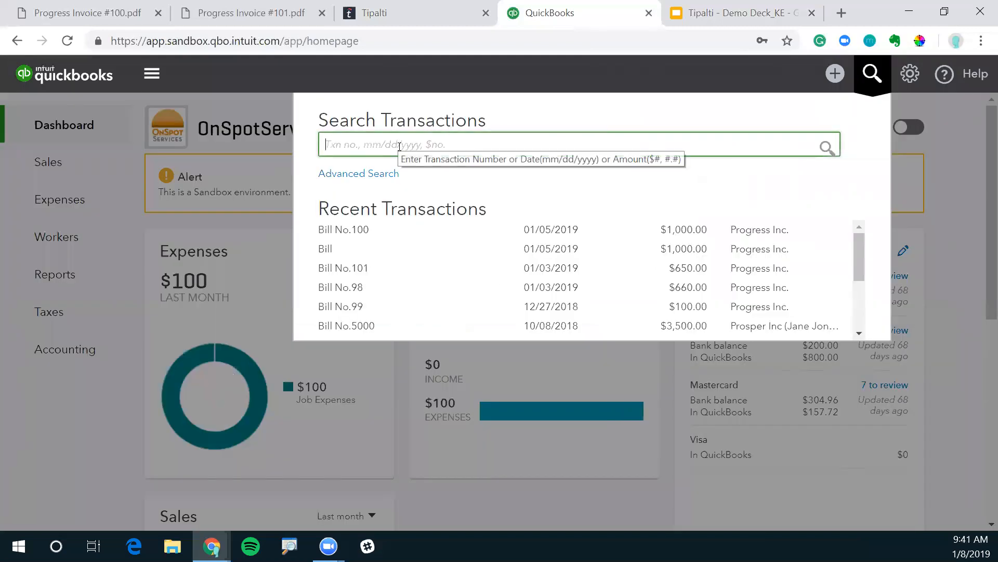
type("progress")
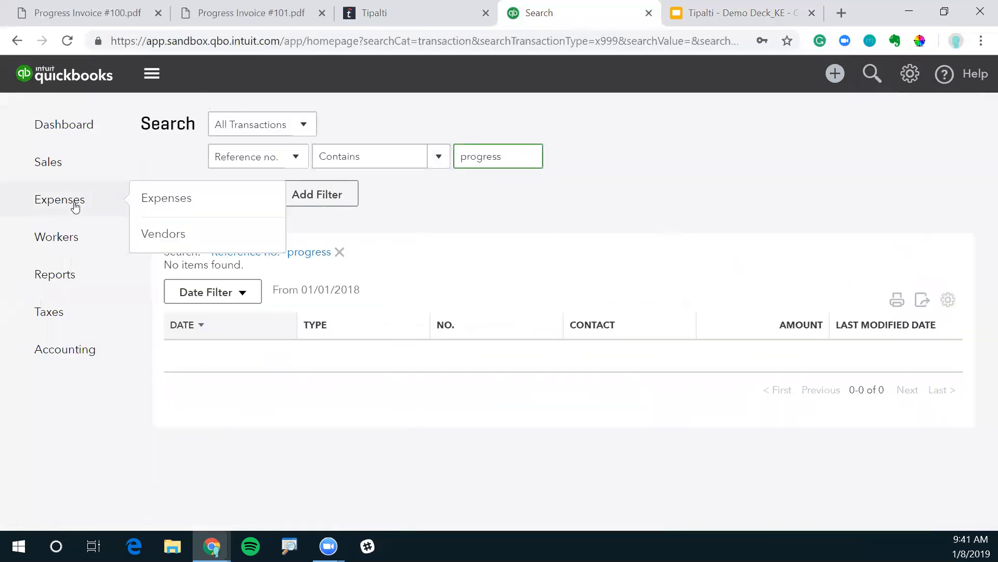
left_click(163, 233)
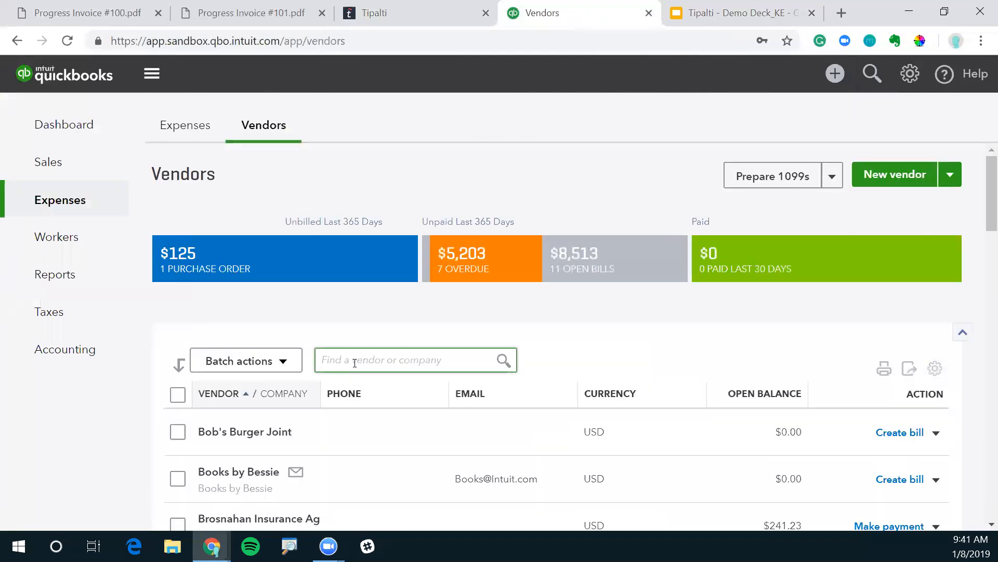
type("prog")
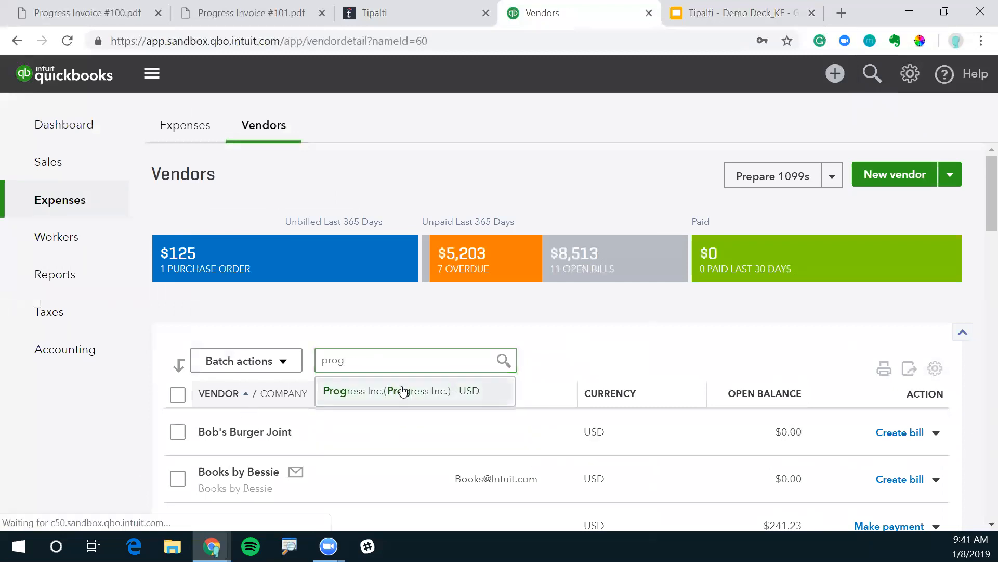
left_click(401, 391)
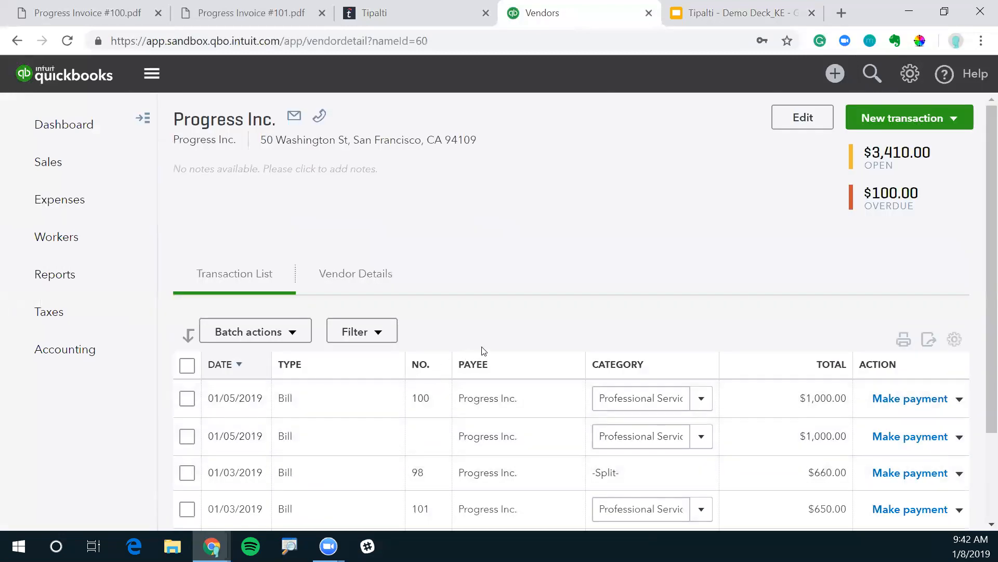
scroll("down", 3)
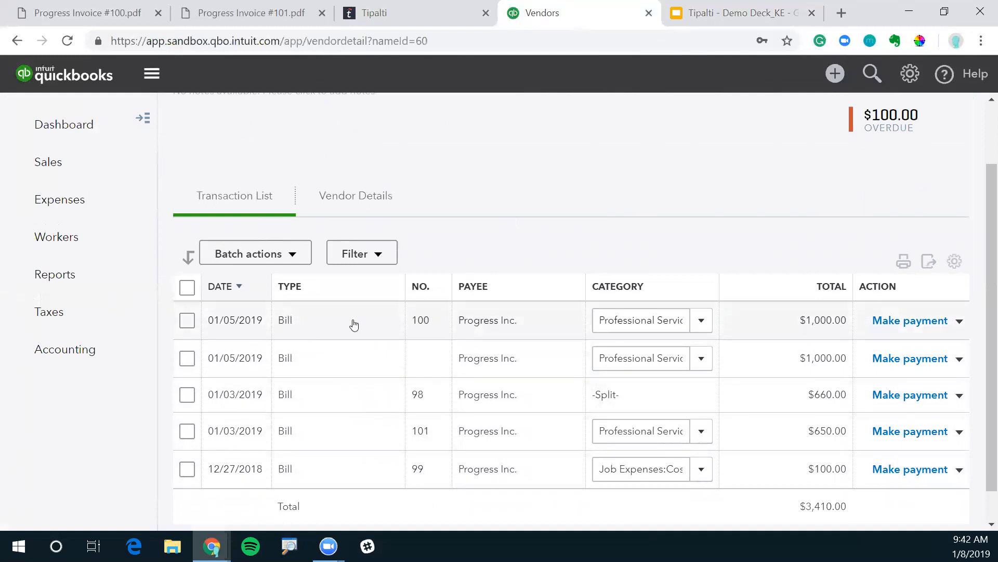
mouse_move(417, 332)
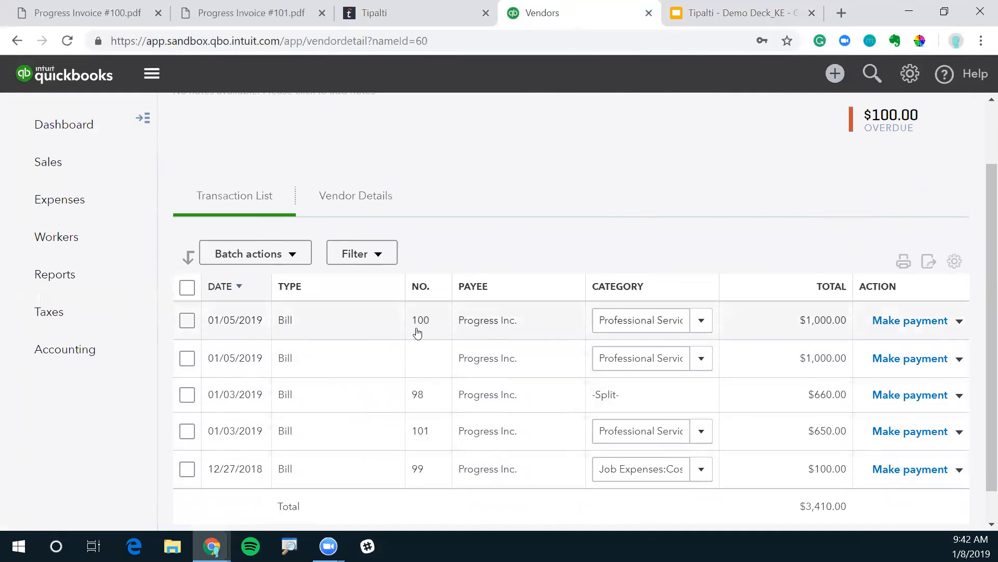
mouse_move(342, 438)
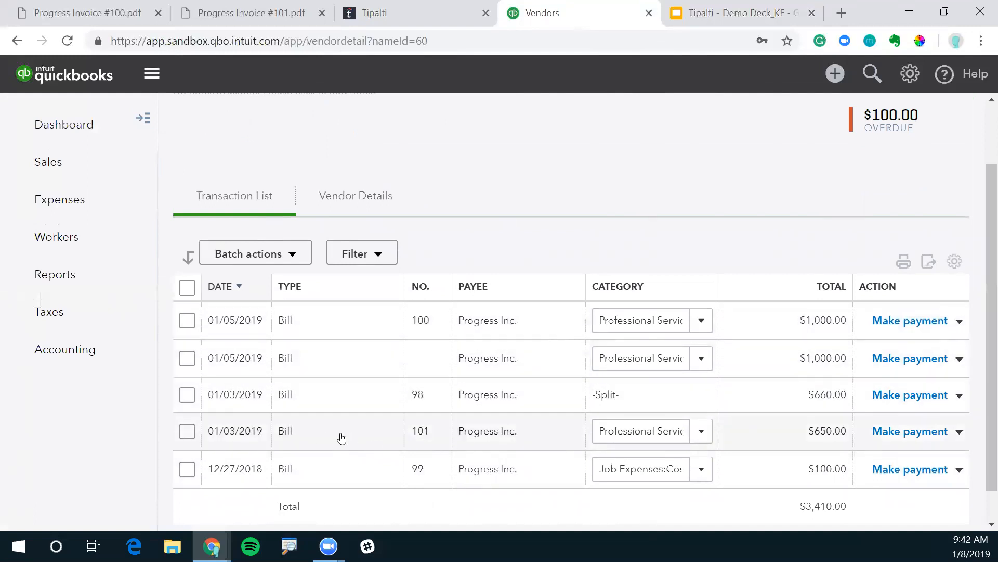
left_click(419, 430)
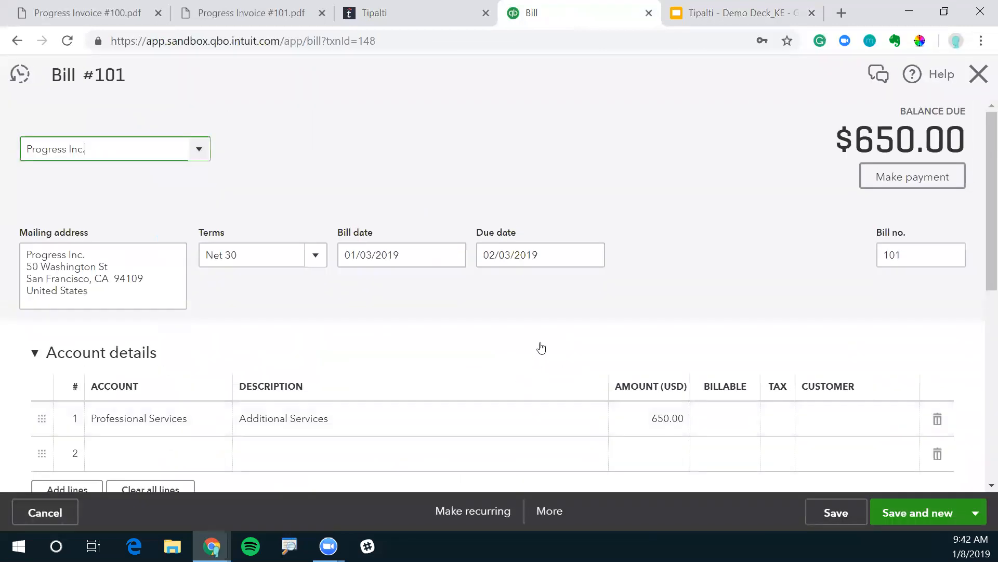
scroll("down", 3)
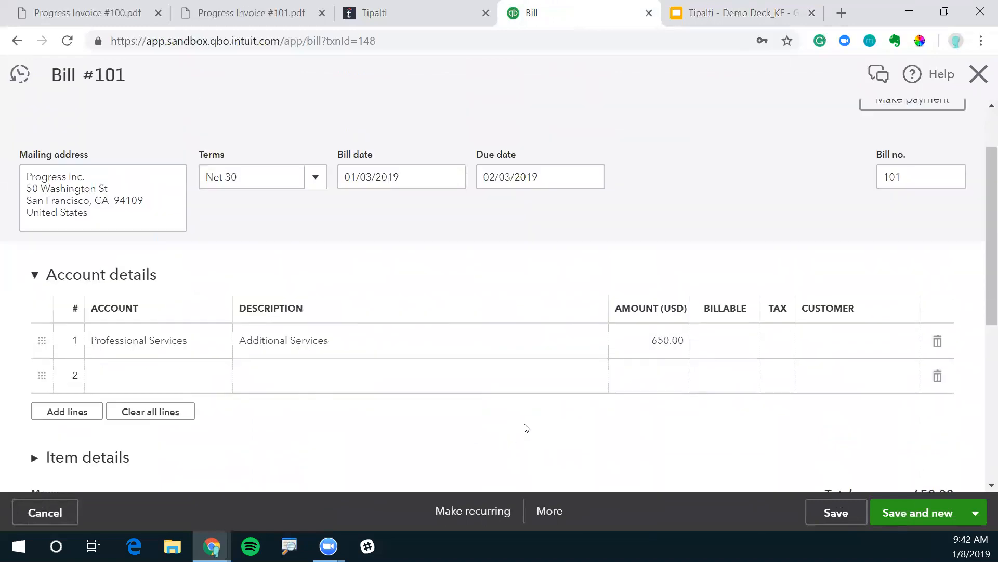
mouse_move(533, 434)
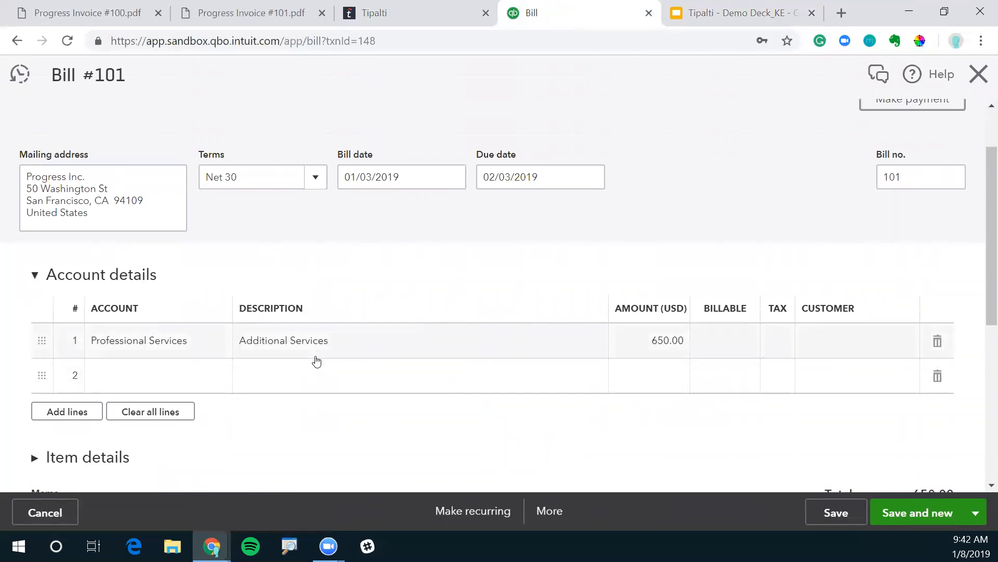
mouse_move(209, 293)
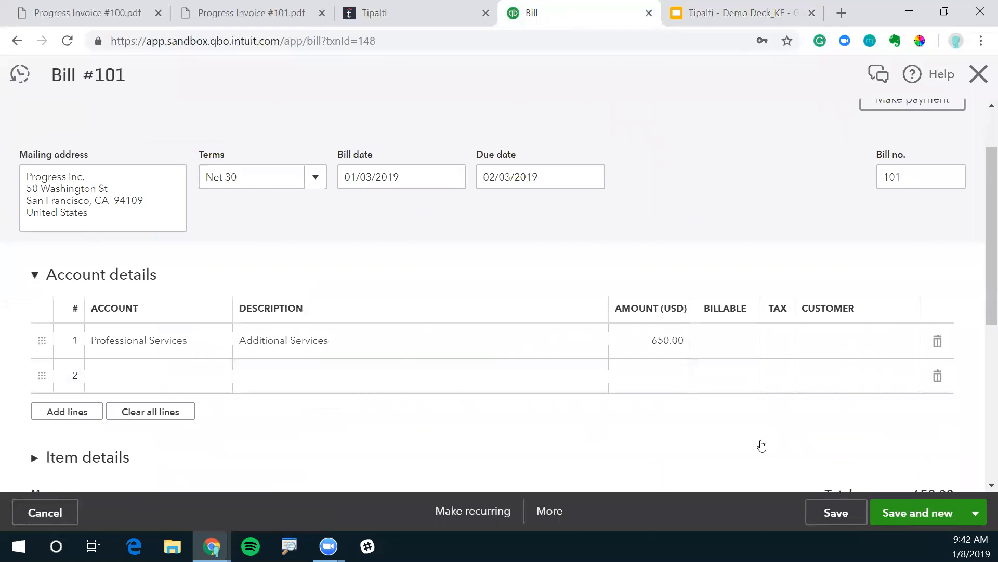
scroll("down", 3)
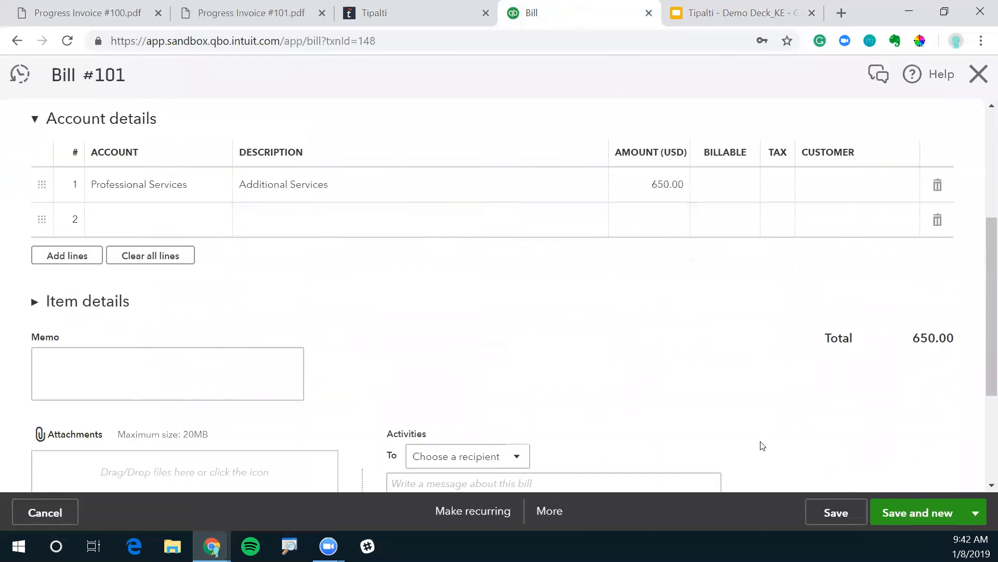